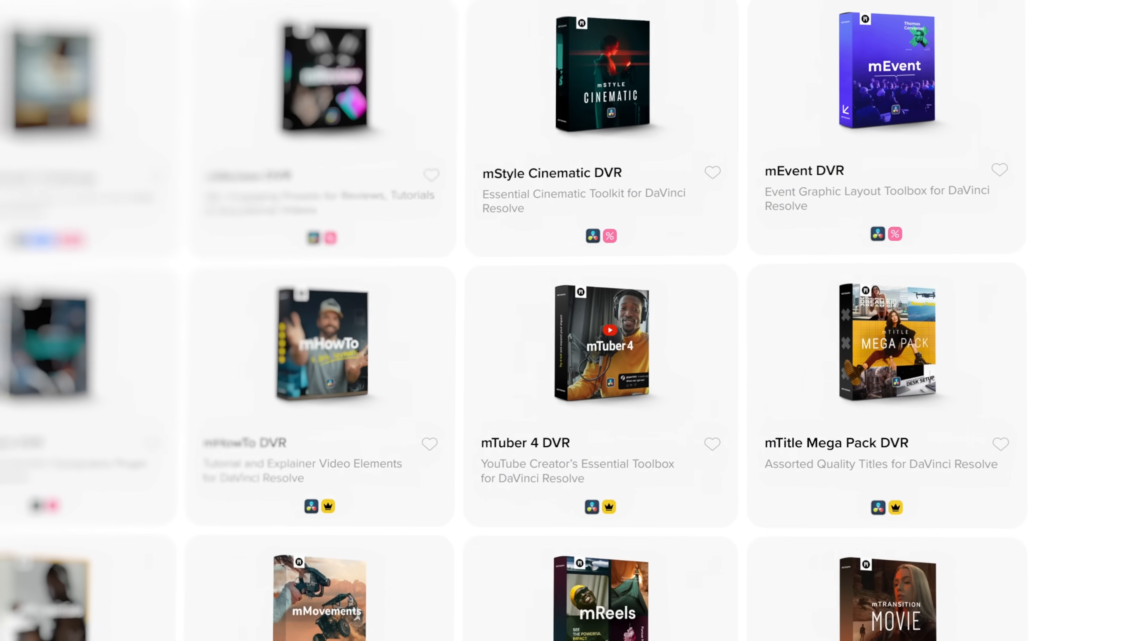
# Go to the Oldie But Goldie Challenge 2025 page and review its four entry steps.
pyautogui.scroll(3)
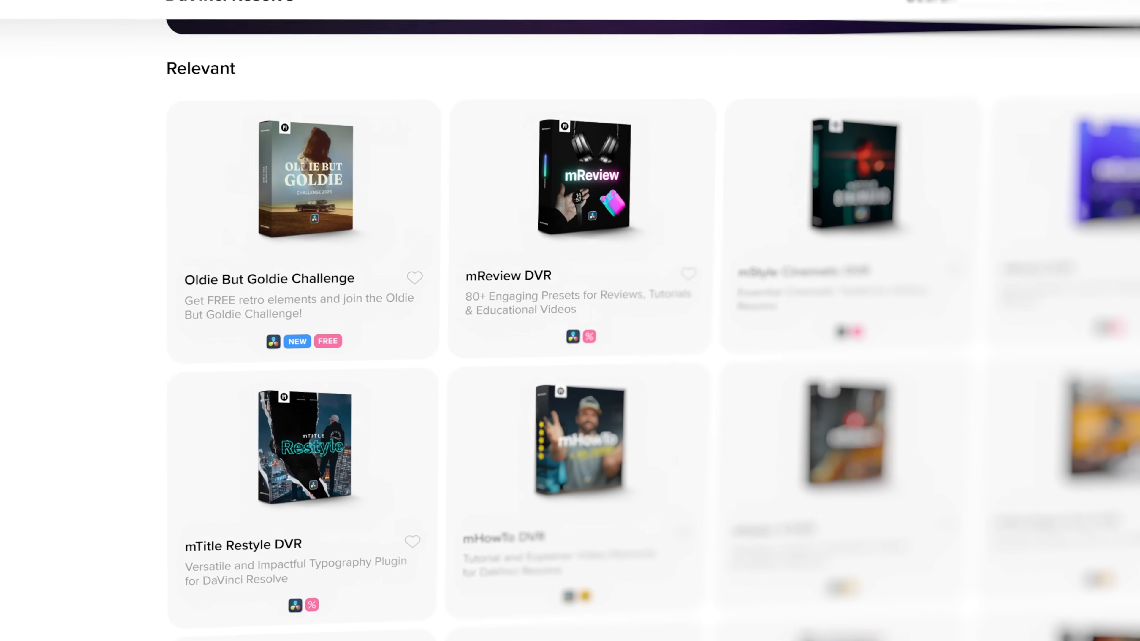
pyautogui.scroll(3)
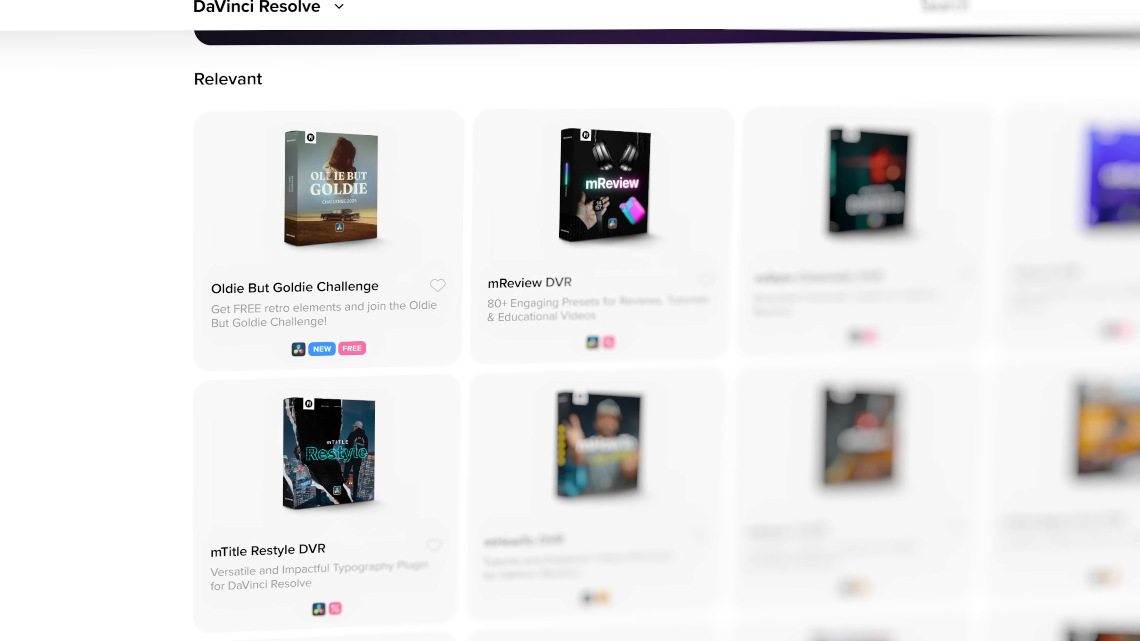
pyautogui.click(328, 189)
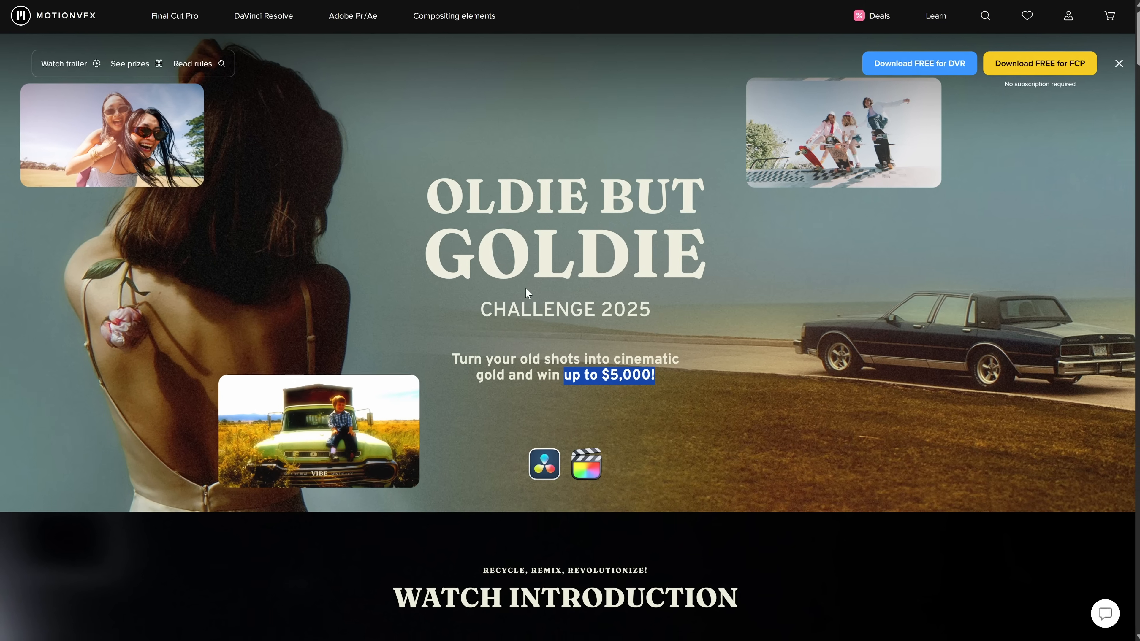
pyautogui.scroll(-3)
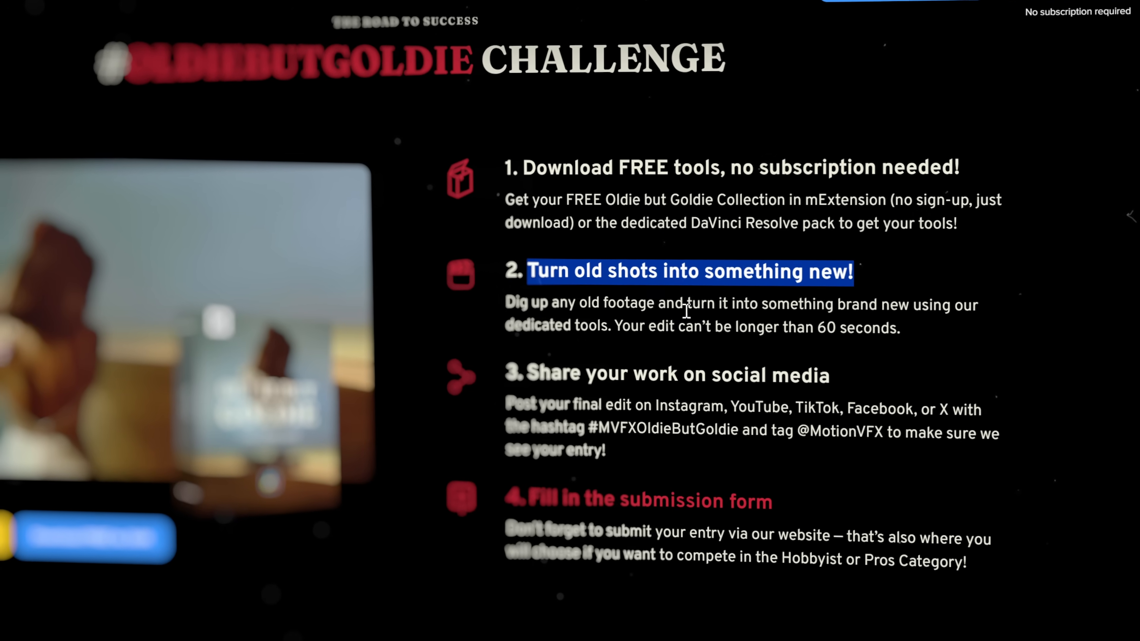
pyautogui.scroll(-3)
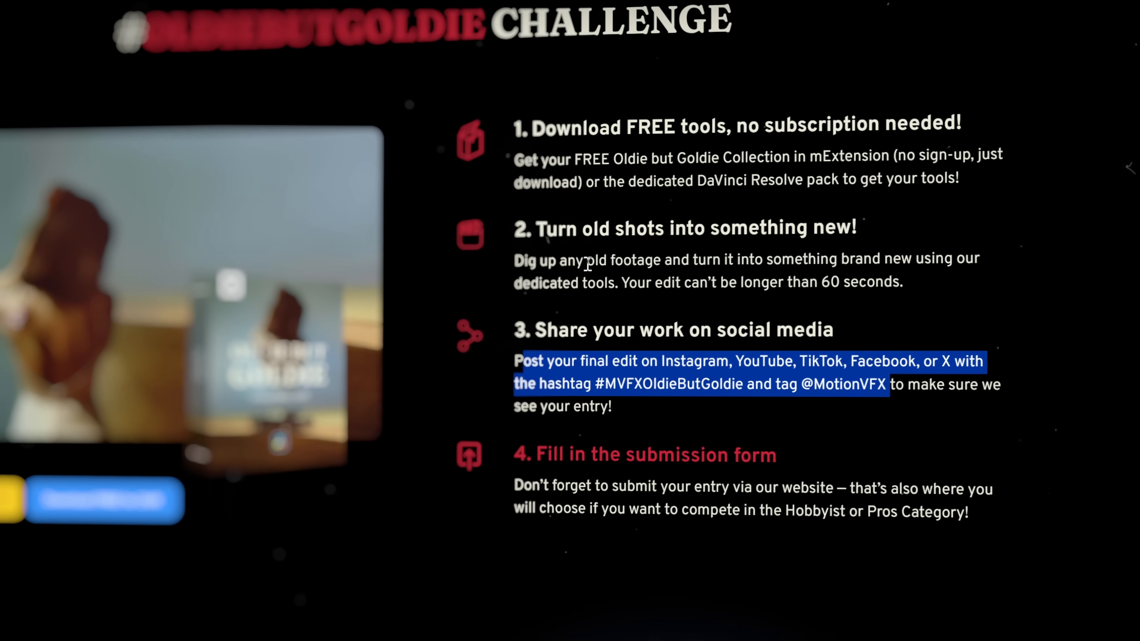
pyautogui.moveTo(640, 447)
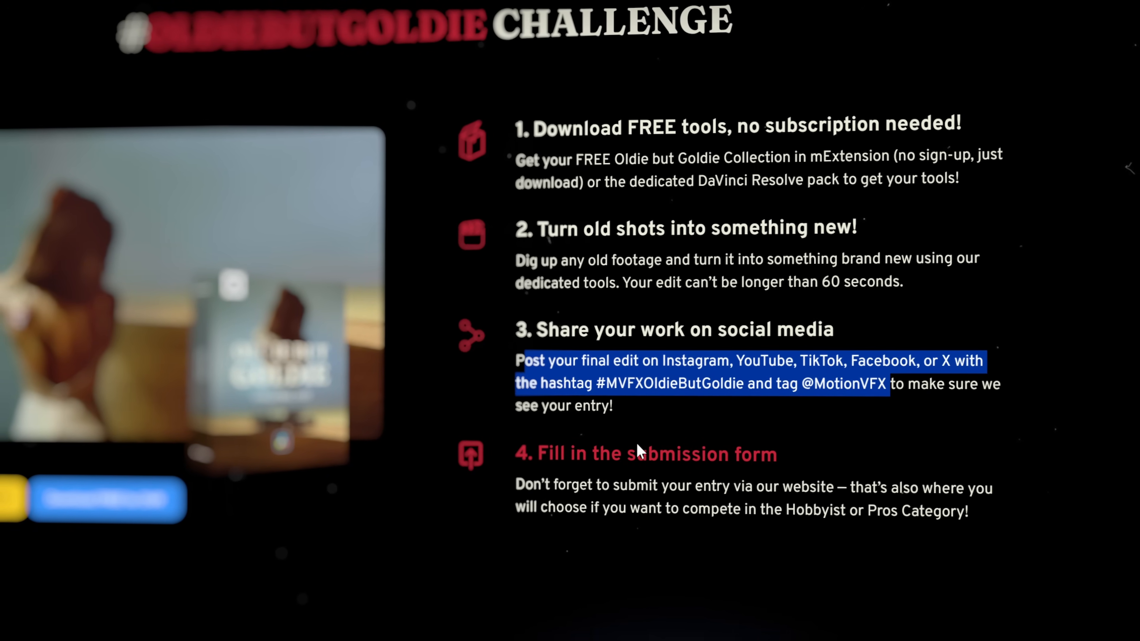
pyautogui.scroll(-3)
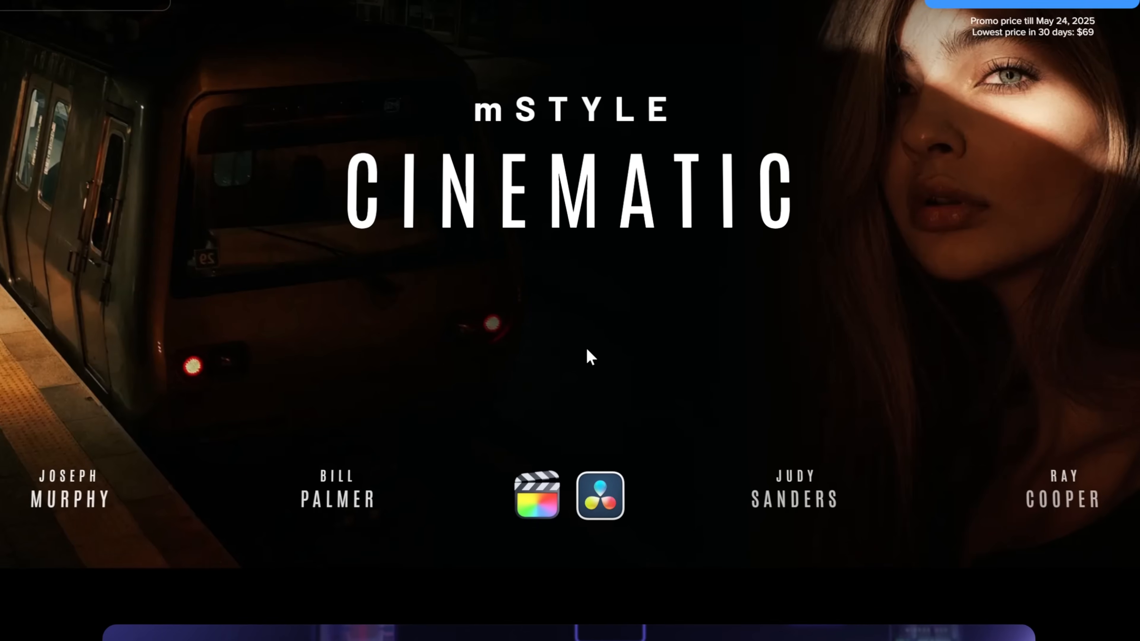
# Browse the mStyle Cinematic page down to its Typography title examples.
pyautogui.scroll(-3)
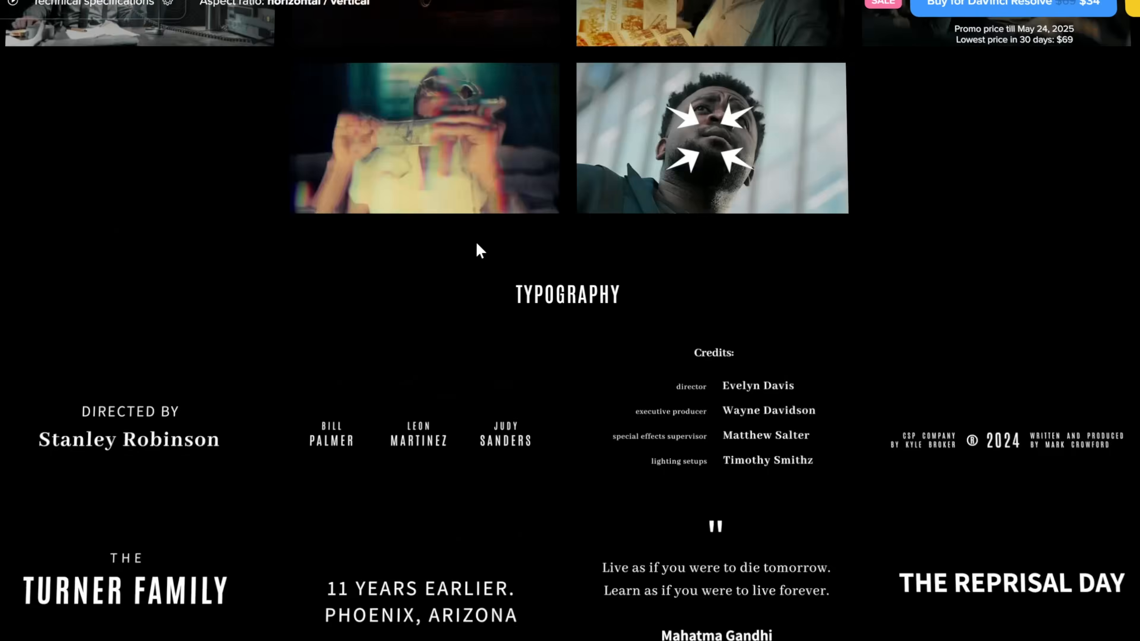
pyautogui.scroll(3)
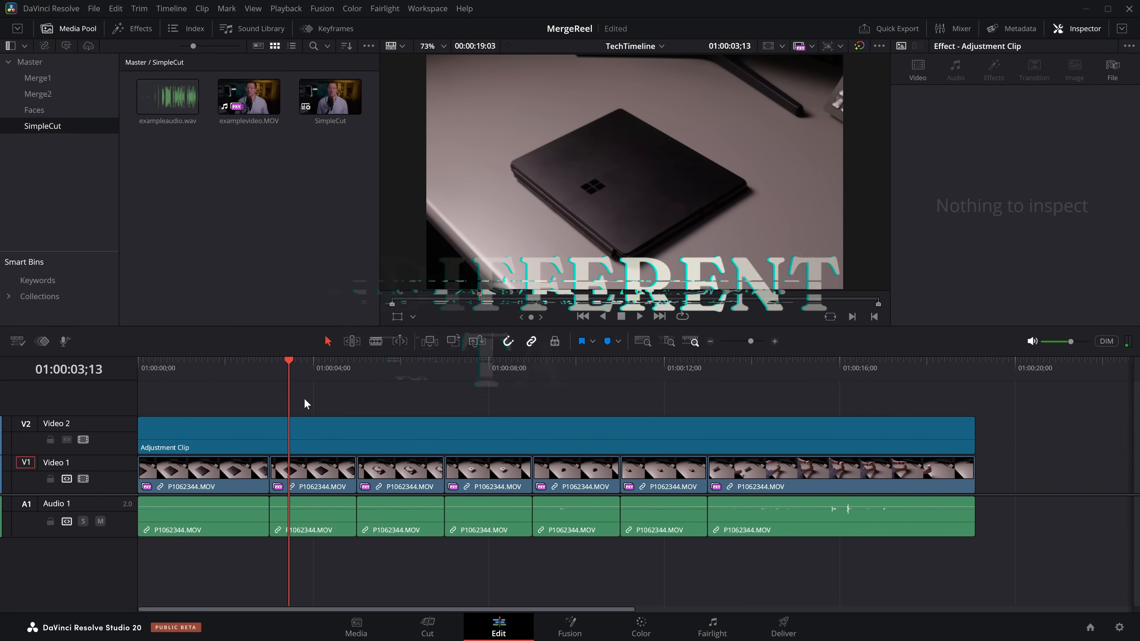
pyautogui.click(203, 469)
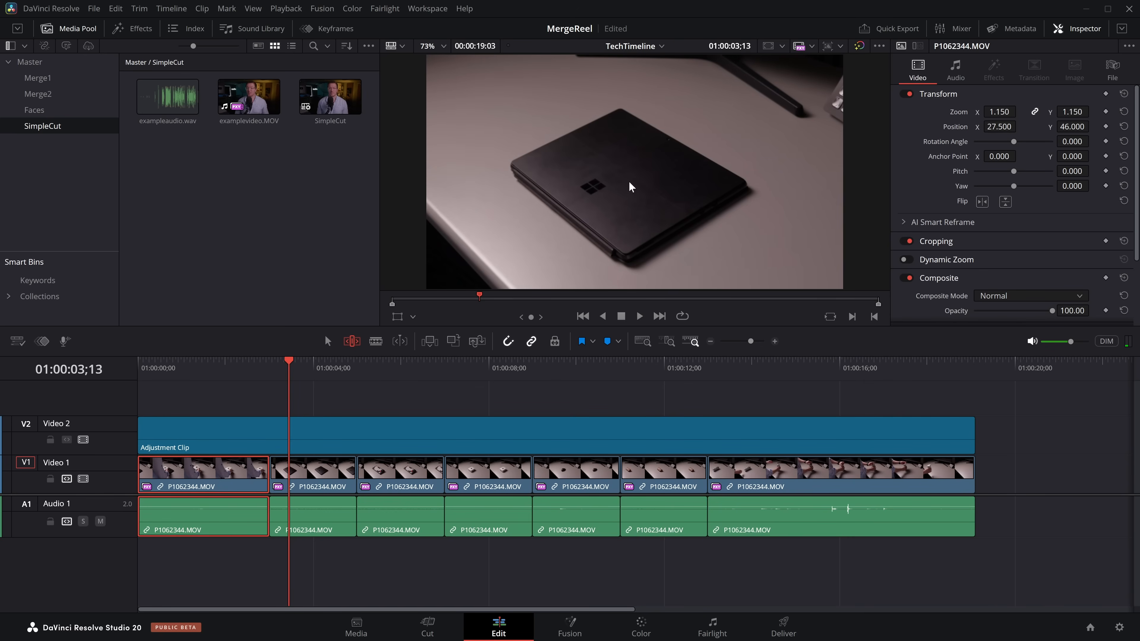
pyautogui.click(424, 360)
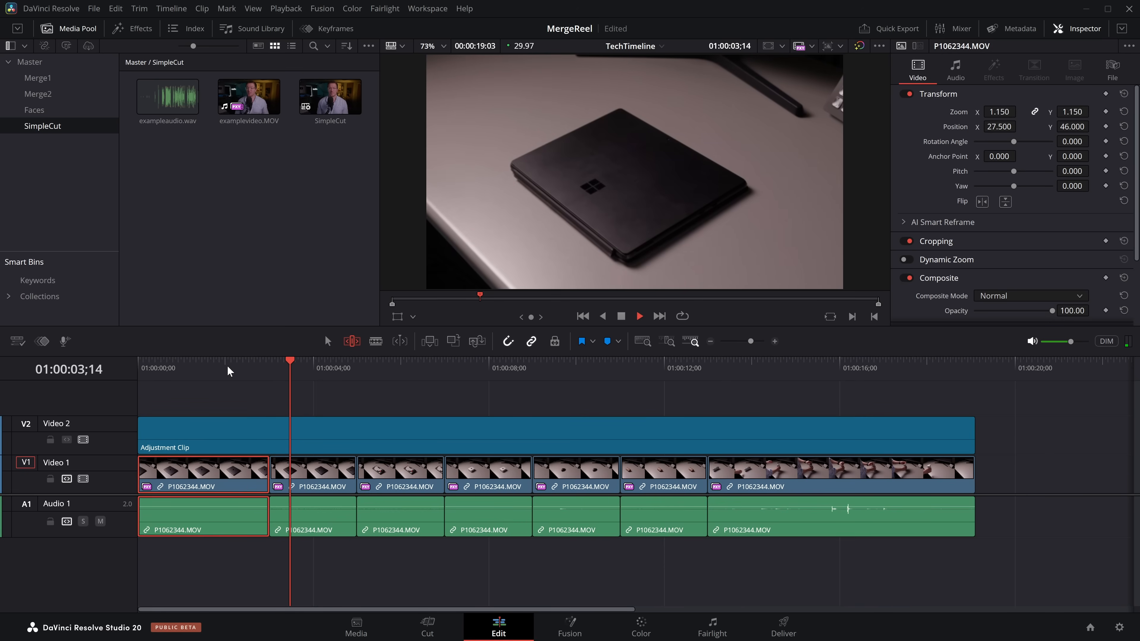
pyautogui.click(356, 367)
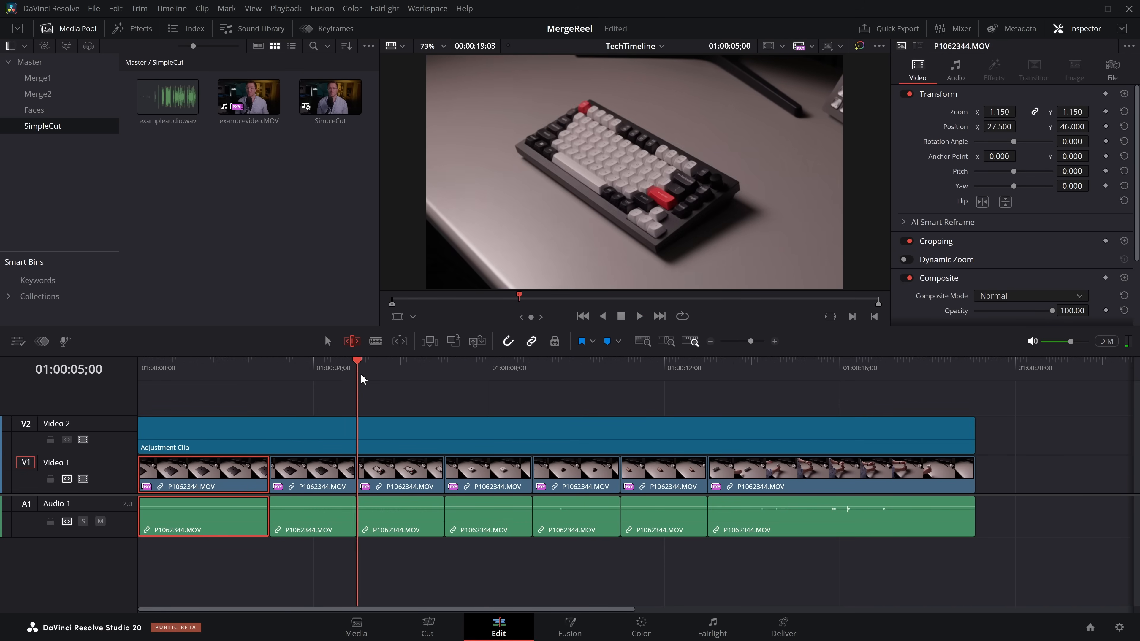
pyautogui.click(682, 367)
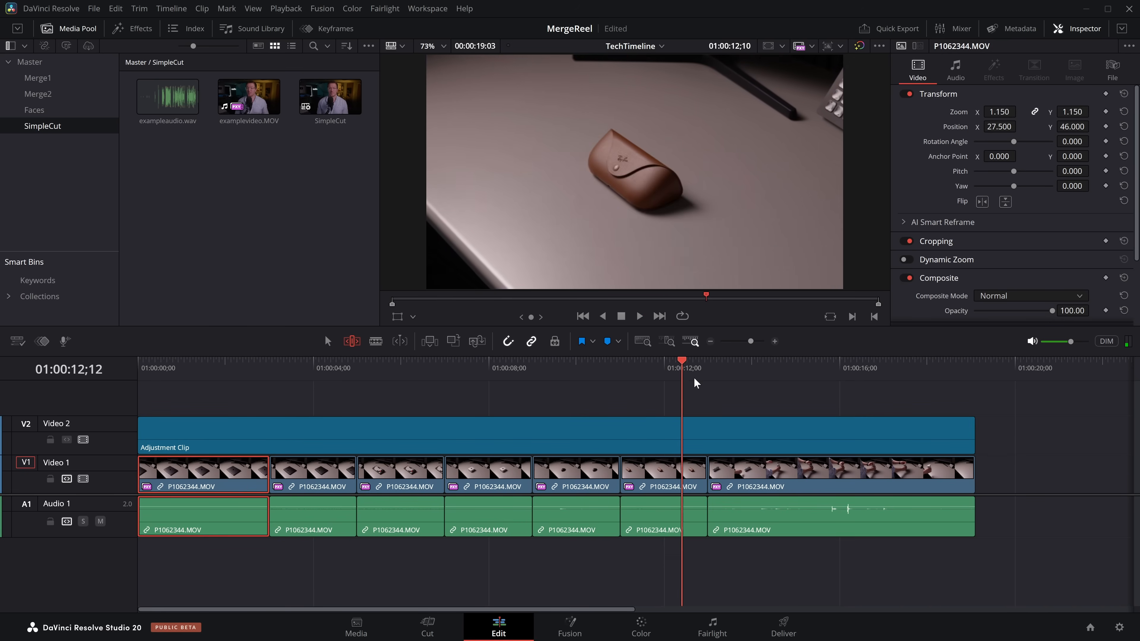
pyautogui.click(217, 367)
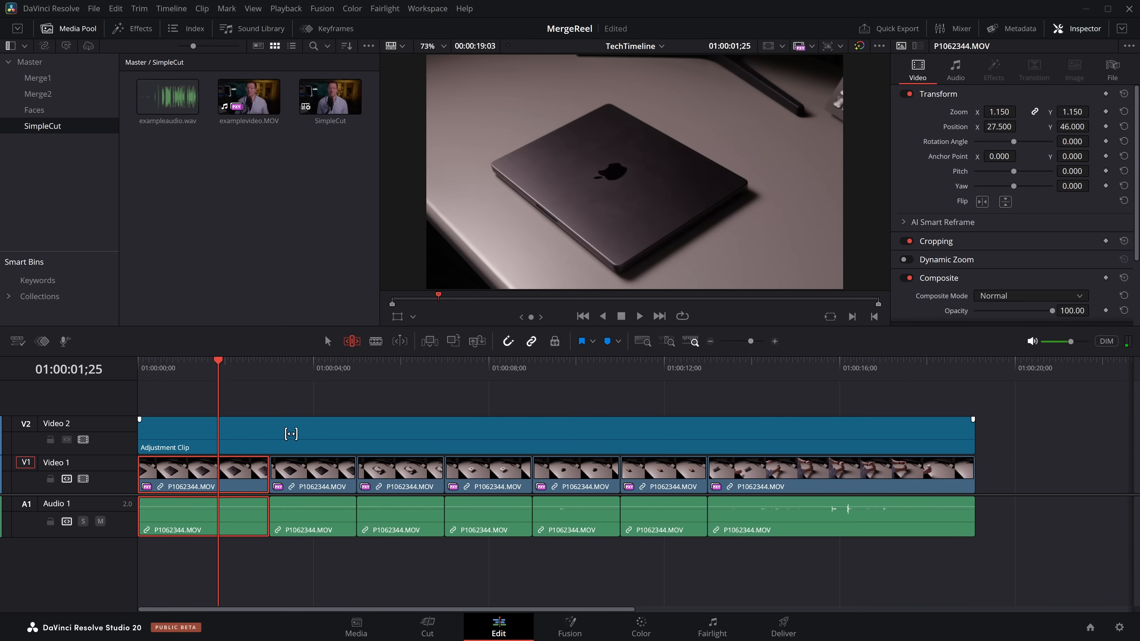
pyautogui.click(508, 434)
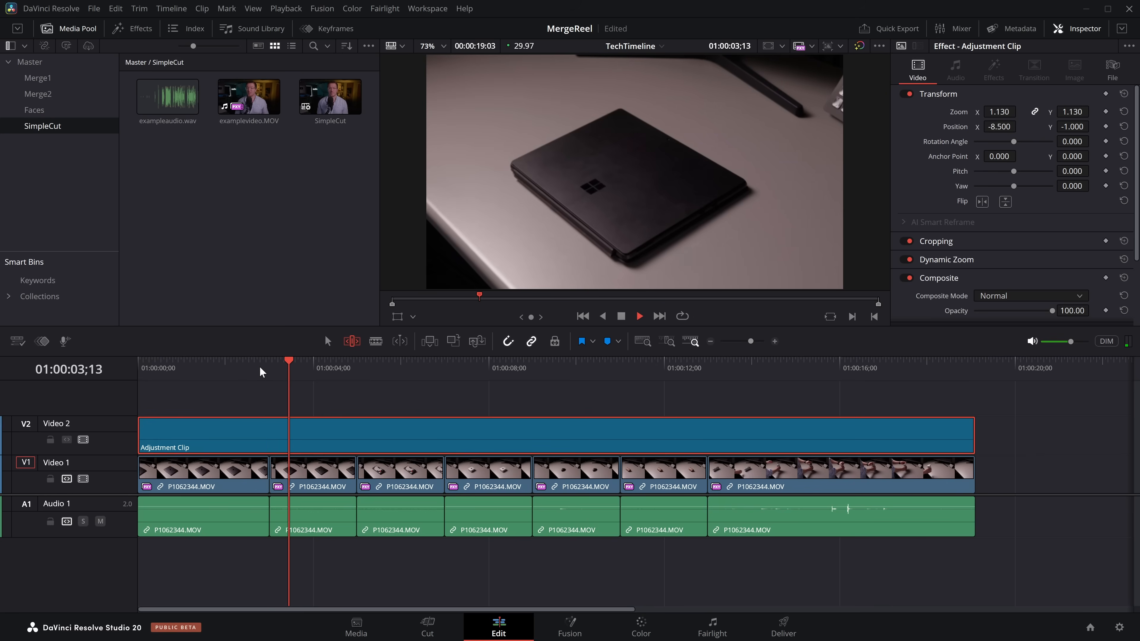
# Add a Smooth Cut from Video Transitions to the first cut and ease it In & Out.
pyautogui.click(139, 28)
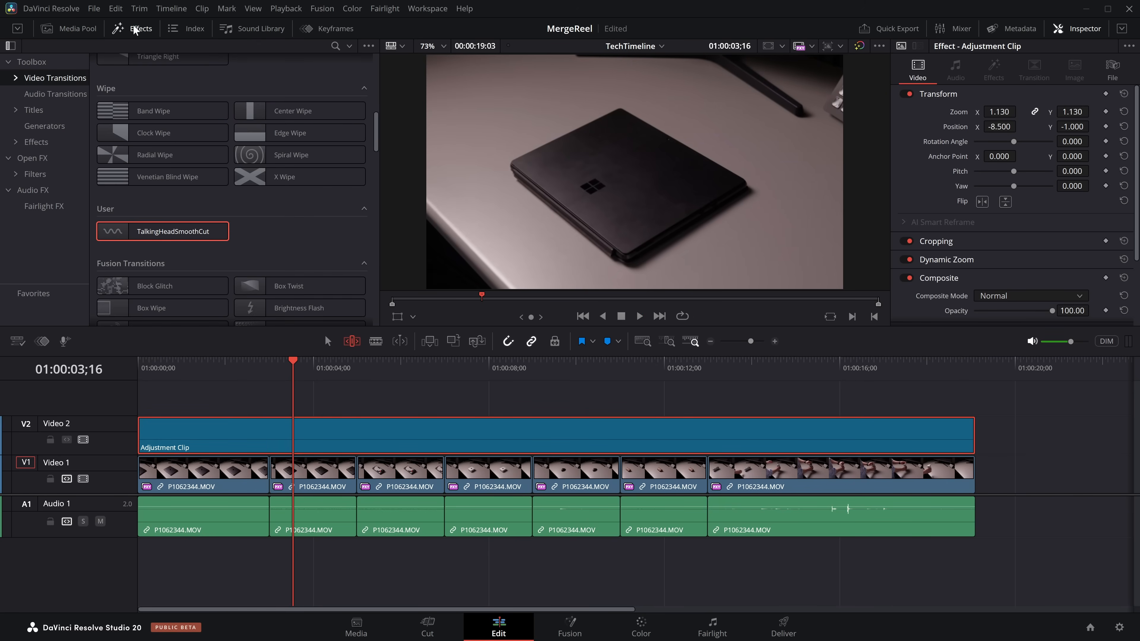
pyautogui.scroll(3)
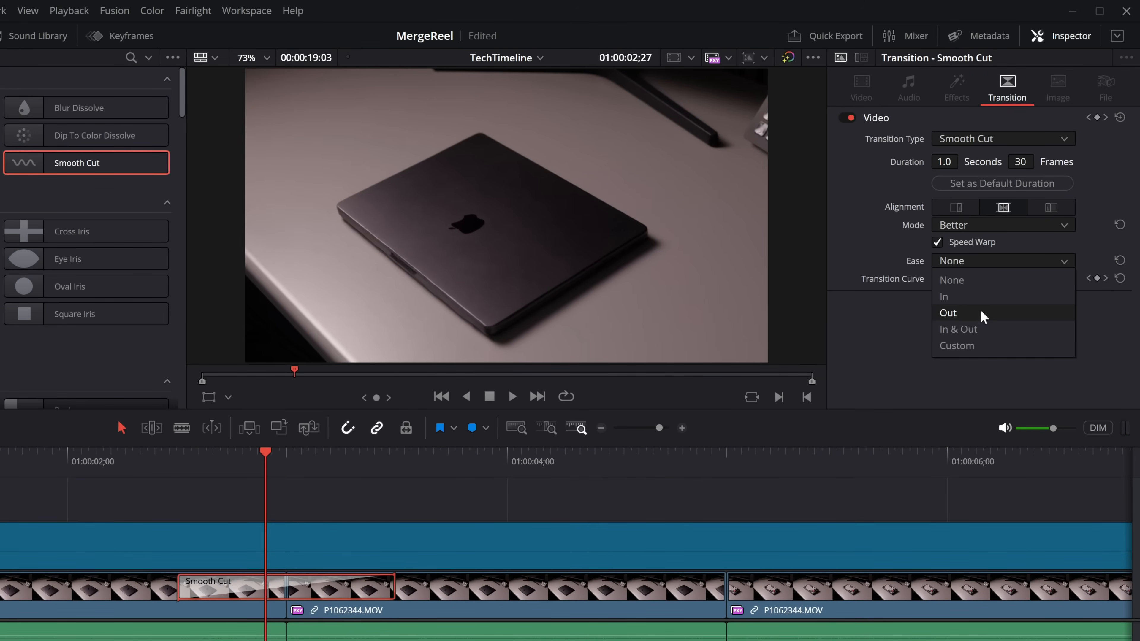
pyautogui.moveTo(982, 330)
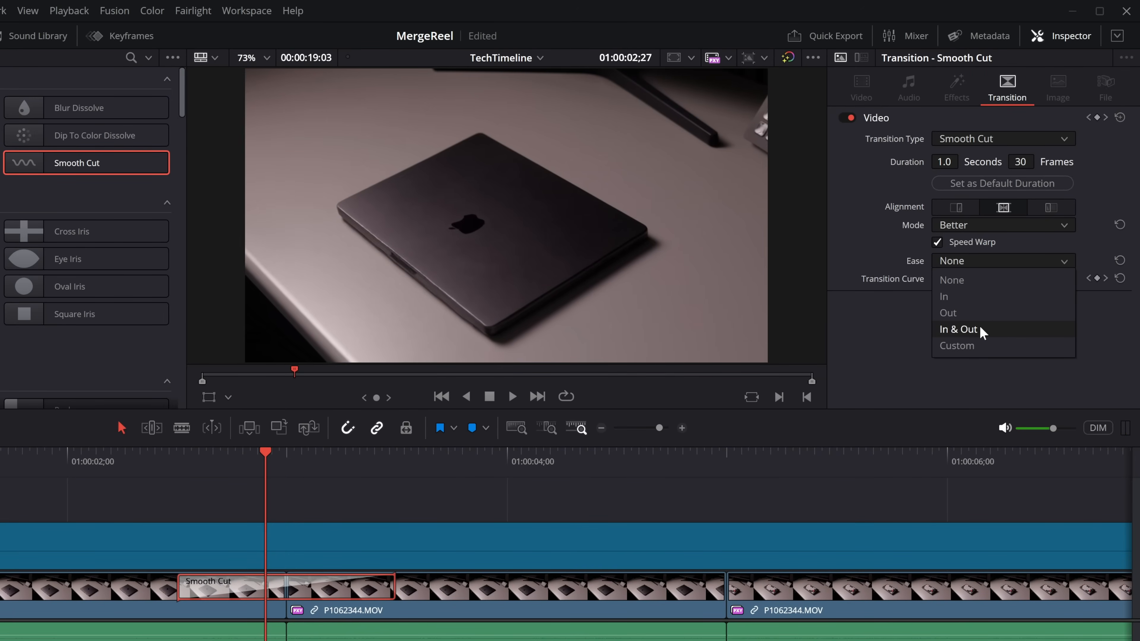
pyautogui.click(959, 330)
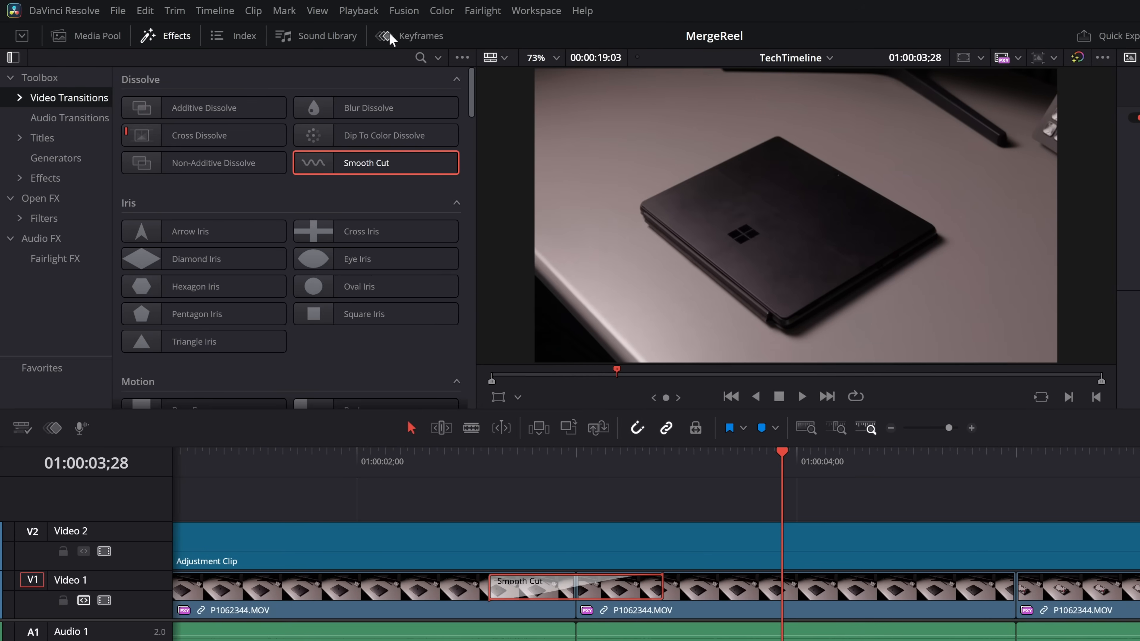
# Shape the Smooth Cut's Transition Curve keyframes into a steep S-curve in the curve editor.
pyautogui.click(421, 35)
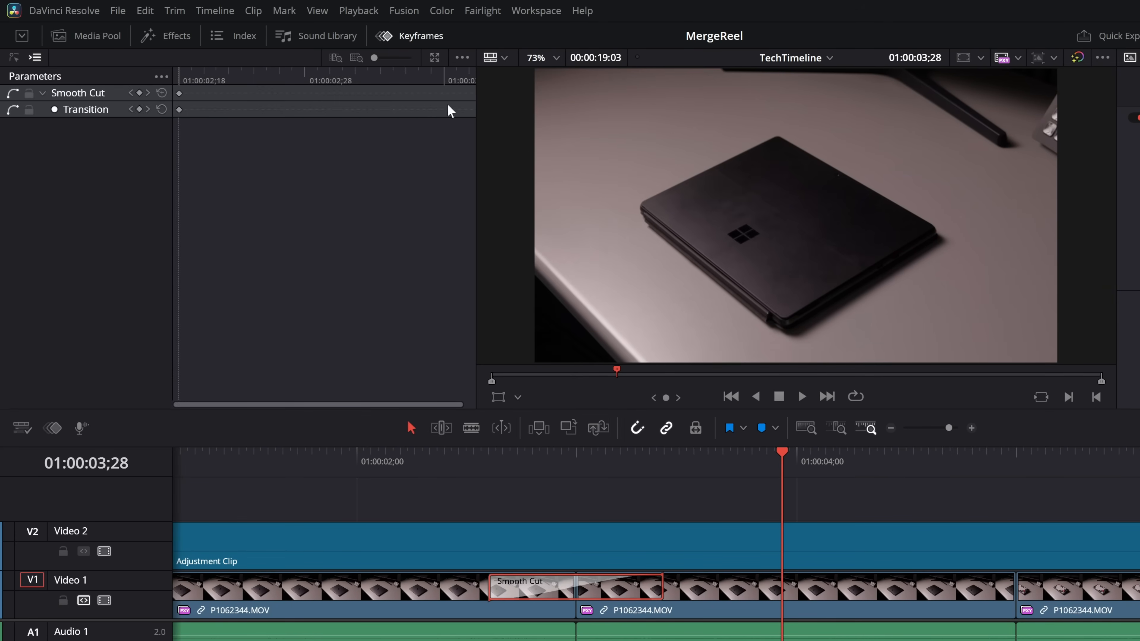
pyautogui.moveTo(89, 106)
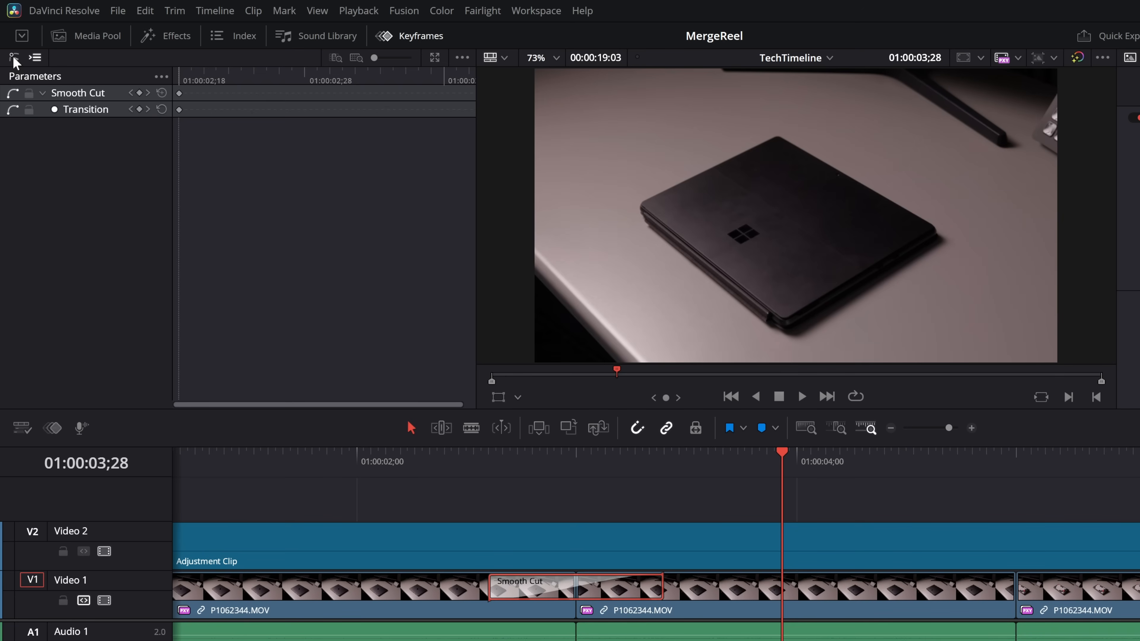
pyautogui.moveTo(12, 58)
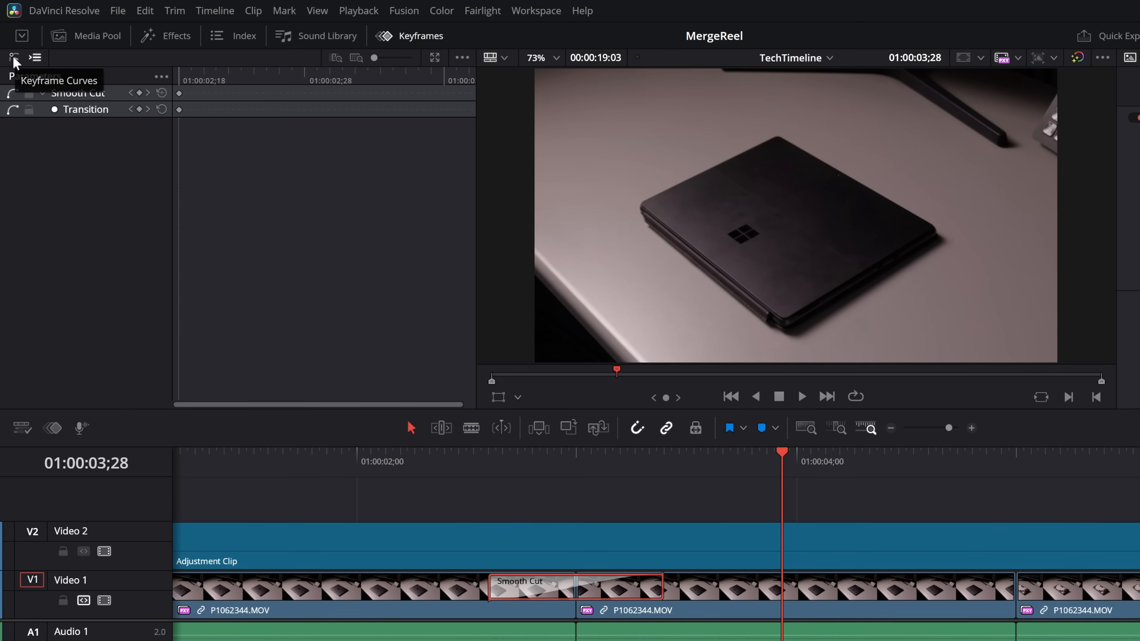
pyautogui.click(11, 57)
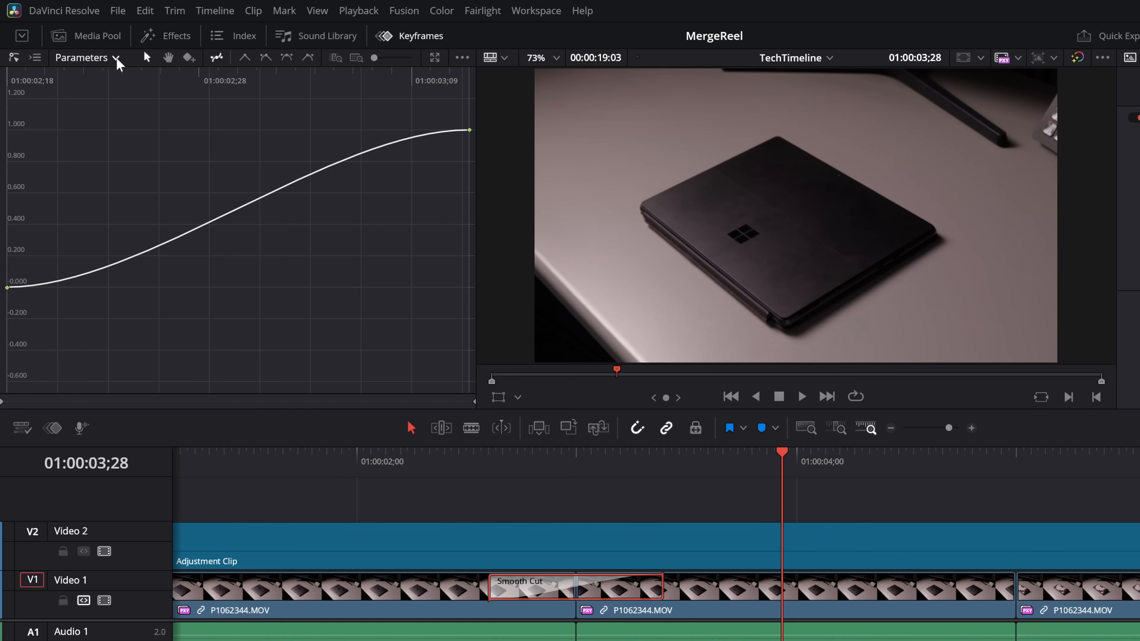
pyautogui.click(84, 58)
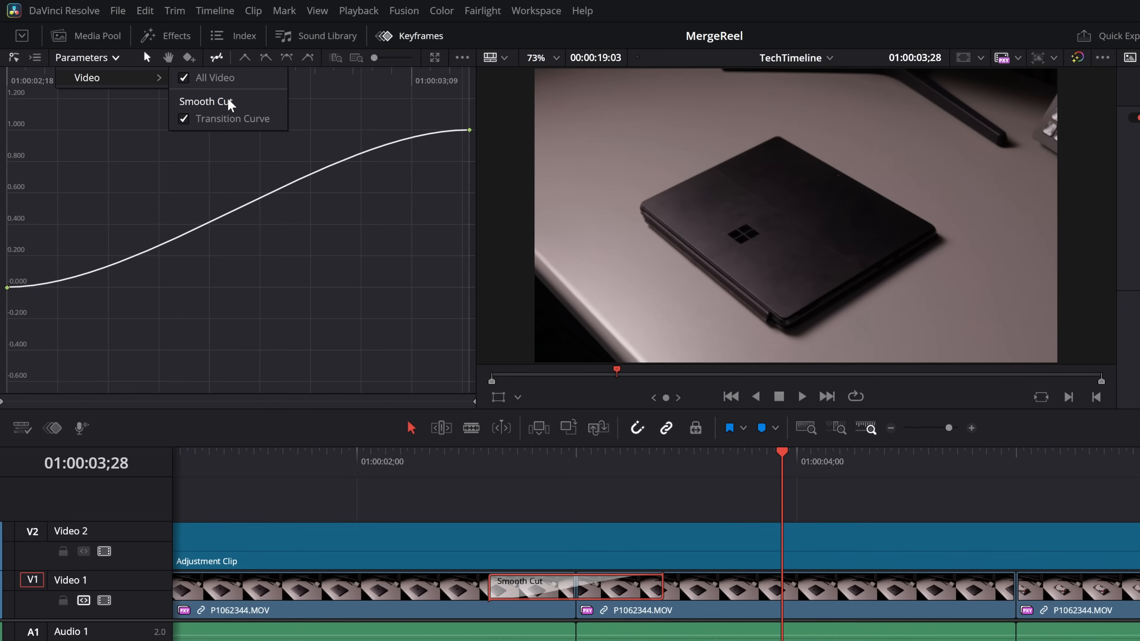
pyautogui.click(183, 119)
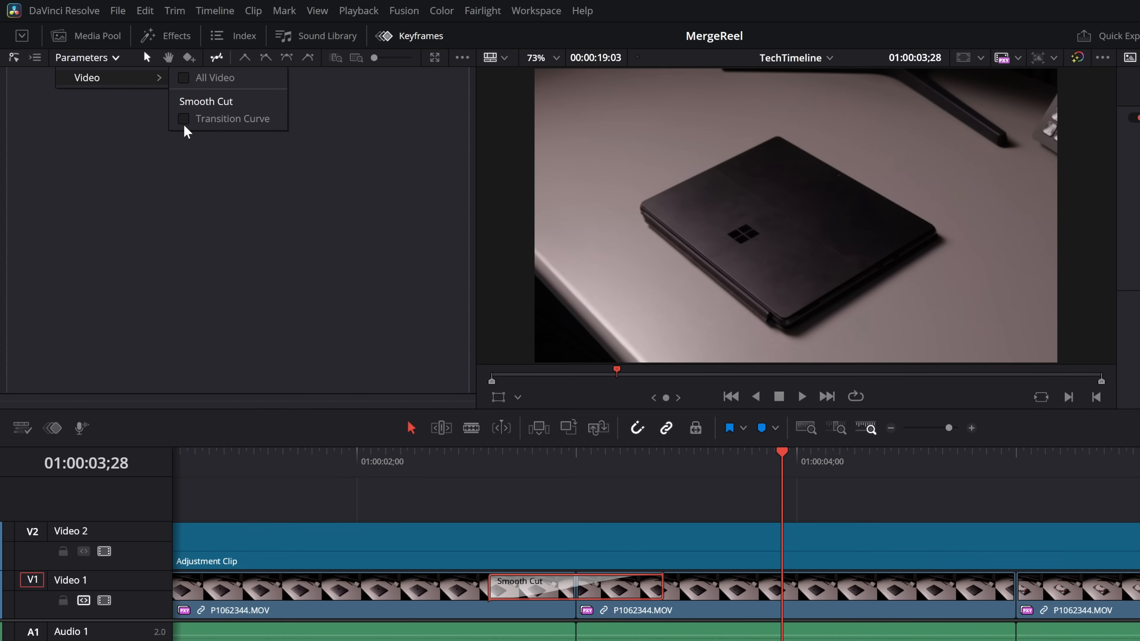
pyautogui.click(184, 119)
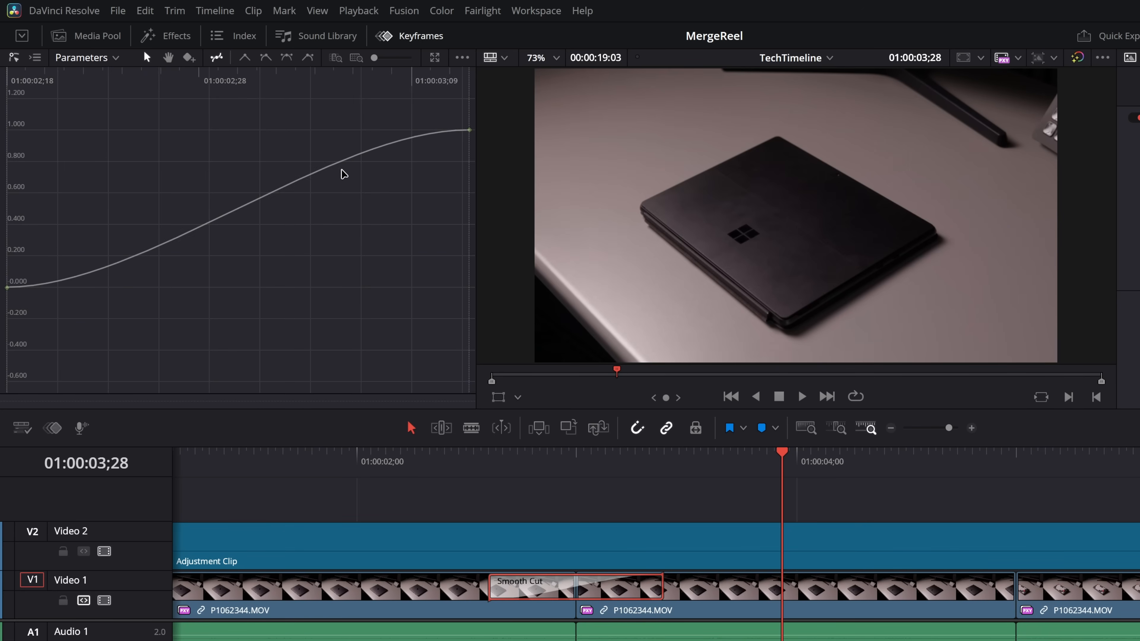
pyautogui.moveTo(396, 147)
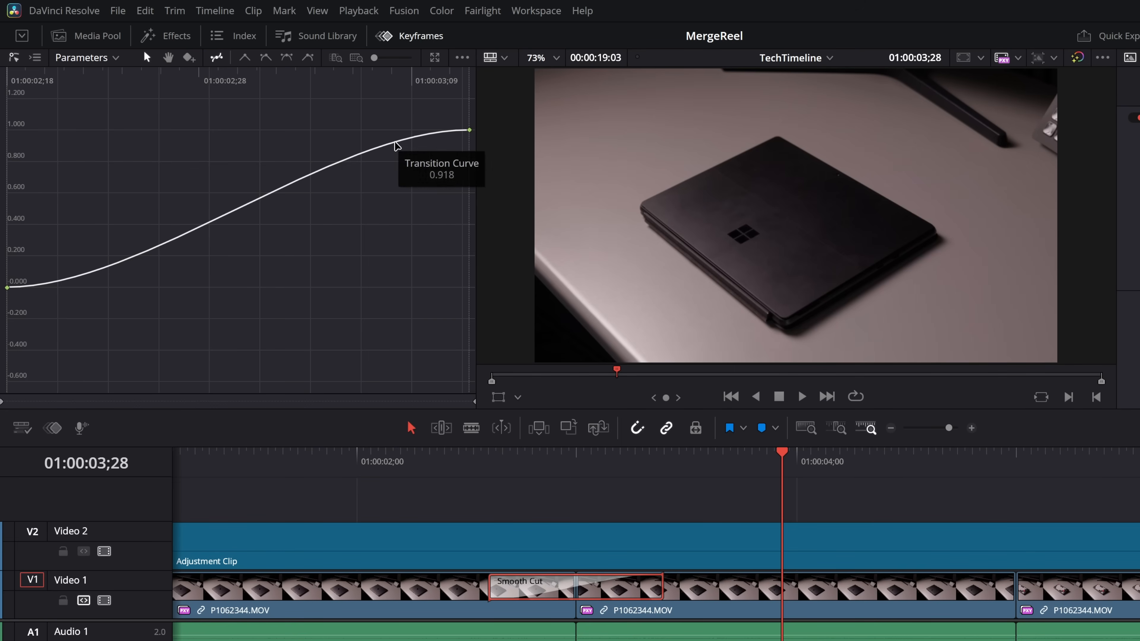
pyautogui.moveTo(7, 291)
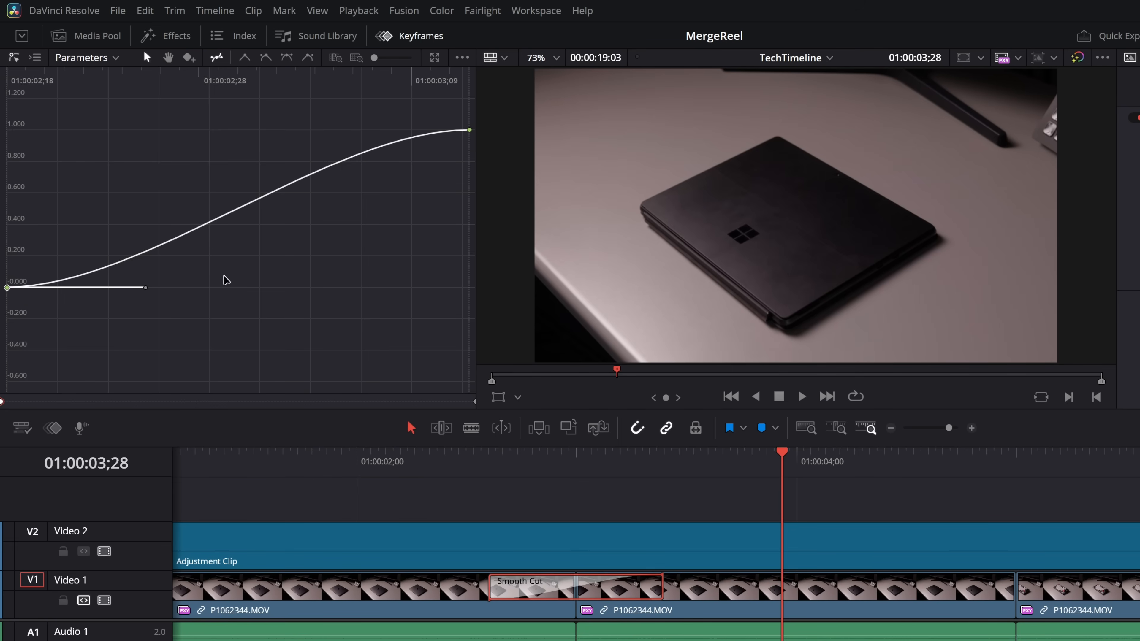
pyautogui.moveTo(143, 298)
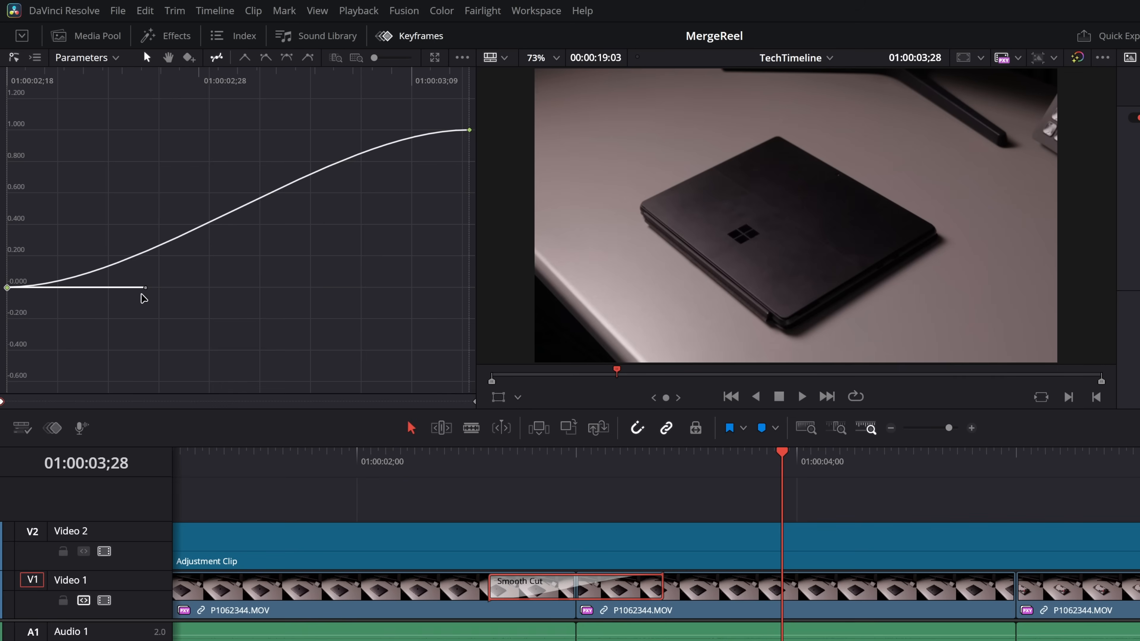
pyautogui.moveTo(155, 291)
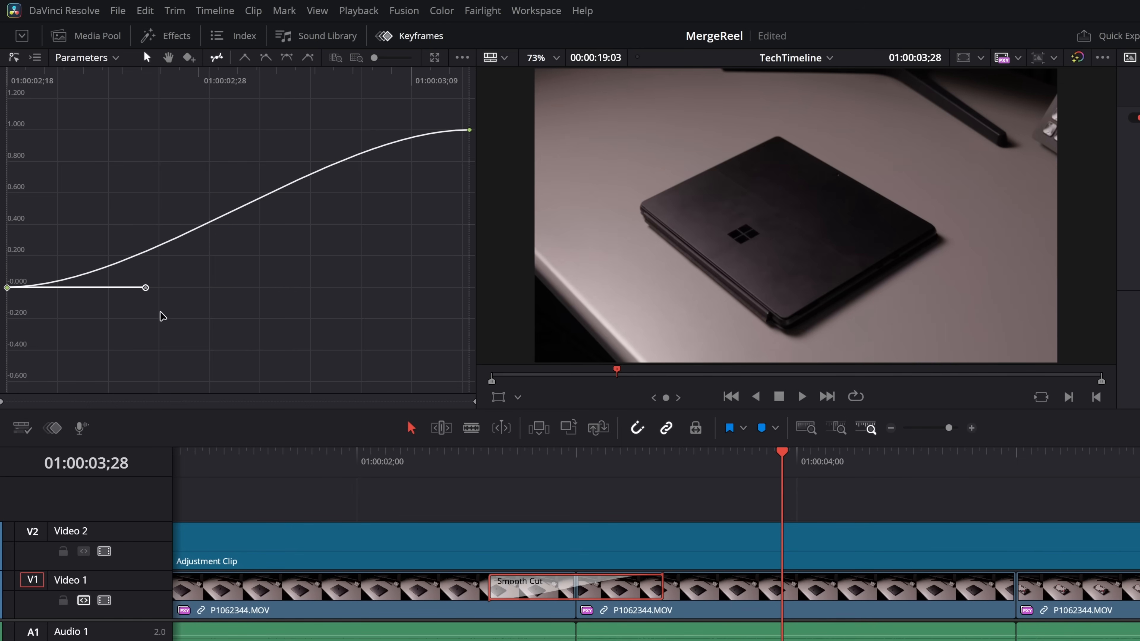
pyautogui.moveTo(121, 302)
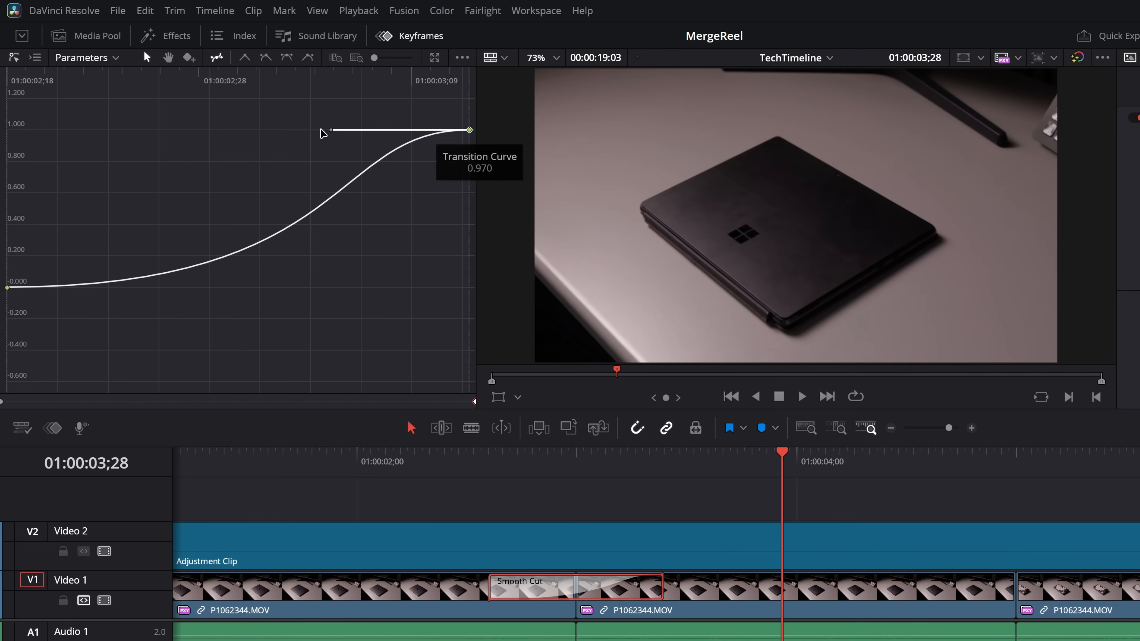
pyautogui.moveTo(331, 132); pyautogui.dragTo(145, 129)
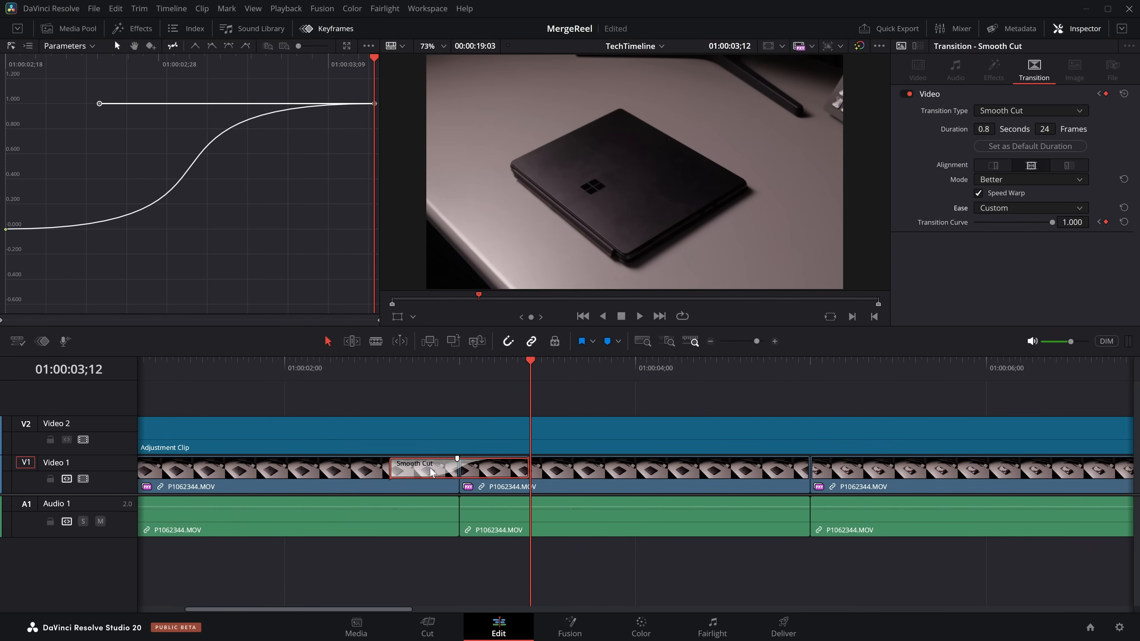
# Save the eased Smooth Cut as a transition preset named FastSmoothTechCut.
pyautogui.rightClick(431, 472)
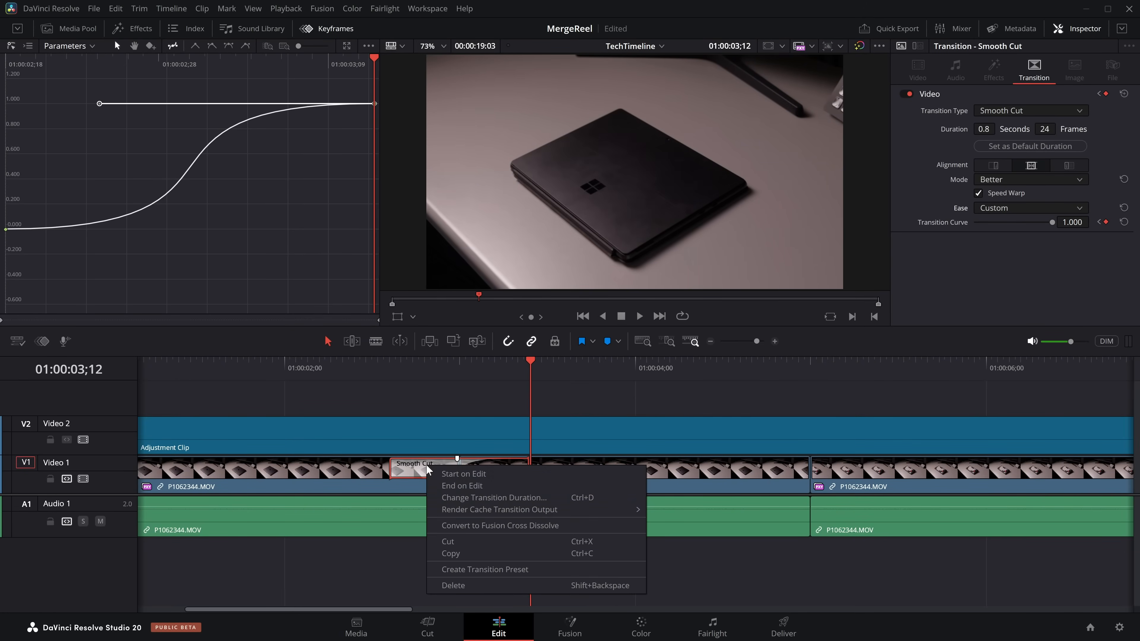
pyautogui.click(485, 570)
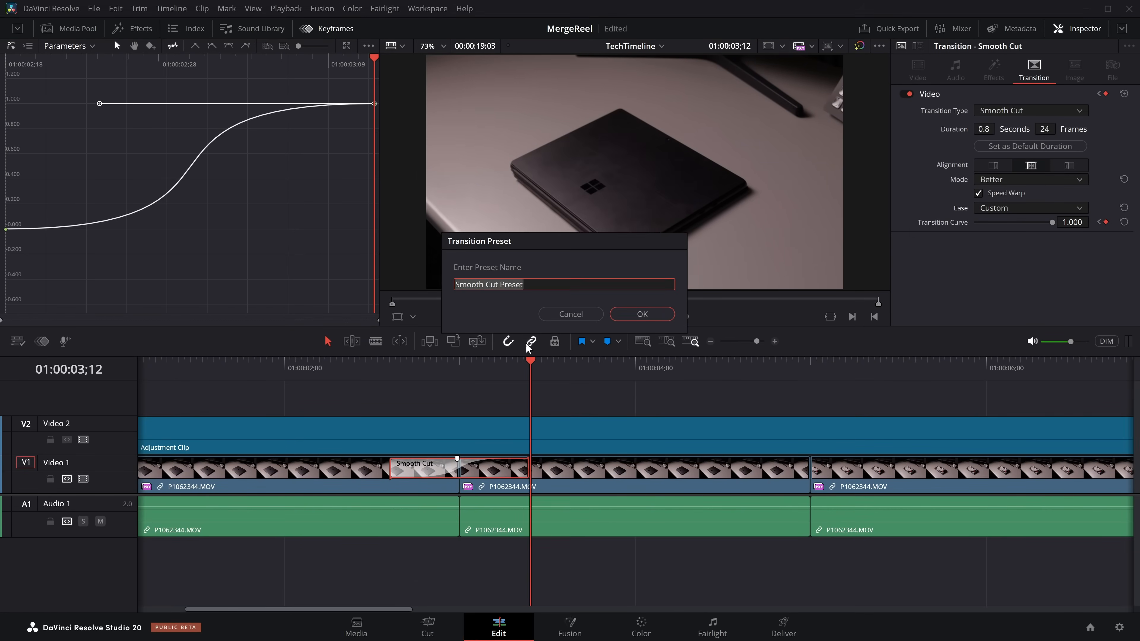
pyautogui.write('FastC')
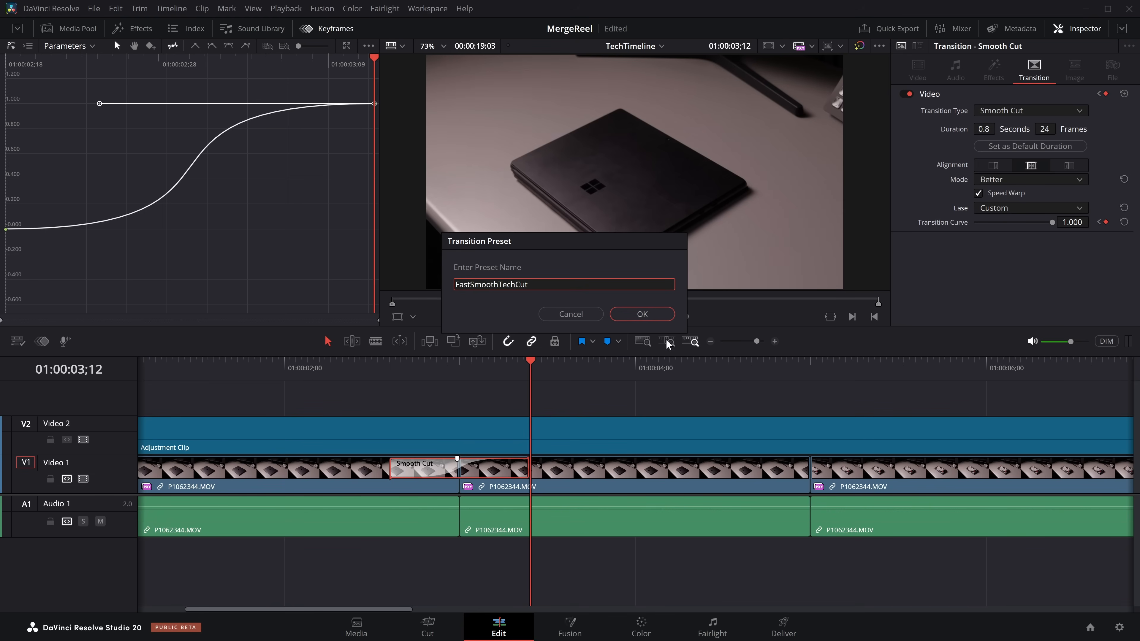
pyautogui.click(641, 314)
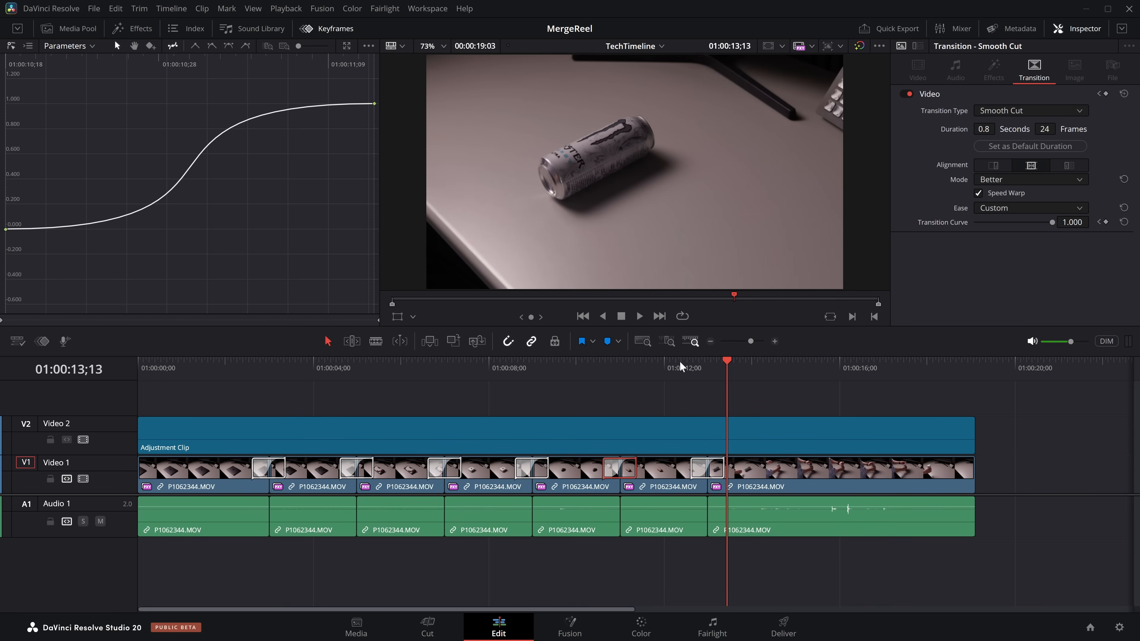
# Position the timeline playhead near the three-second mark on the MacBook shot.
pyautogui.click(279, 368)
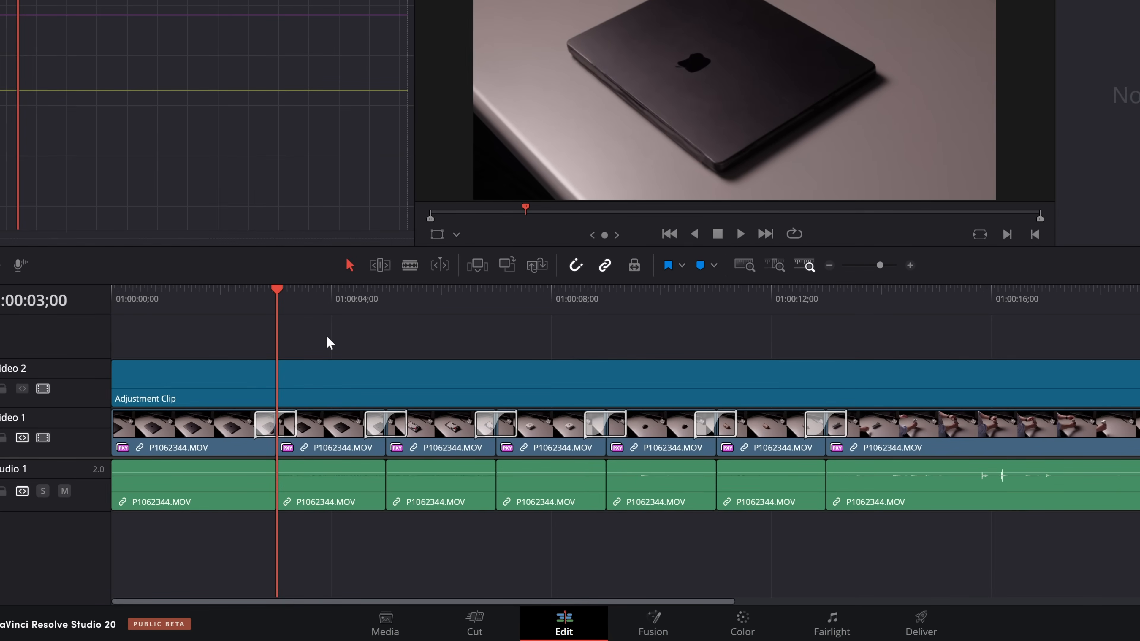
pyautogui.moveTo(305, 336)
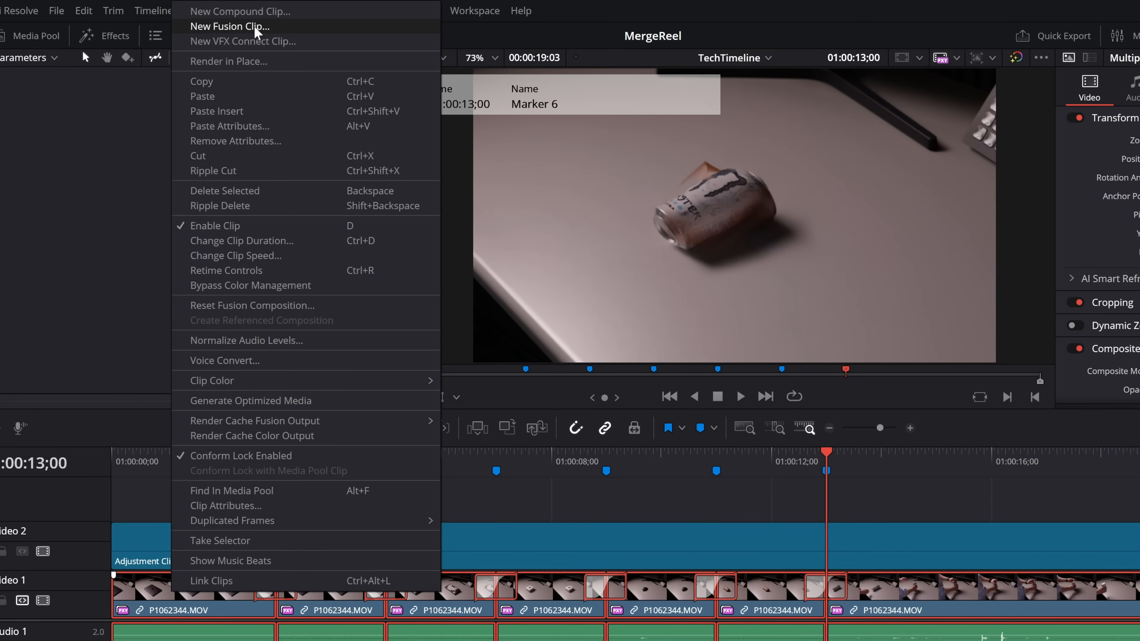
pyautogui.moveTo(292, 11)
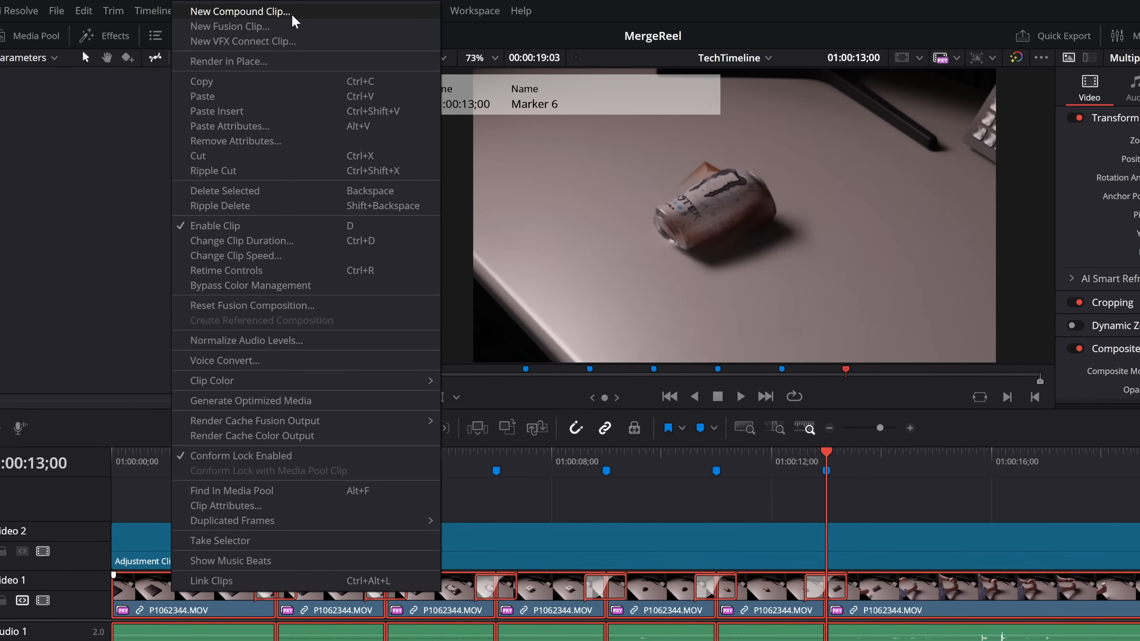
# Nest the selected clips into a new compound clip named Edit.
pyautogui.click(241, 10)
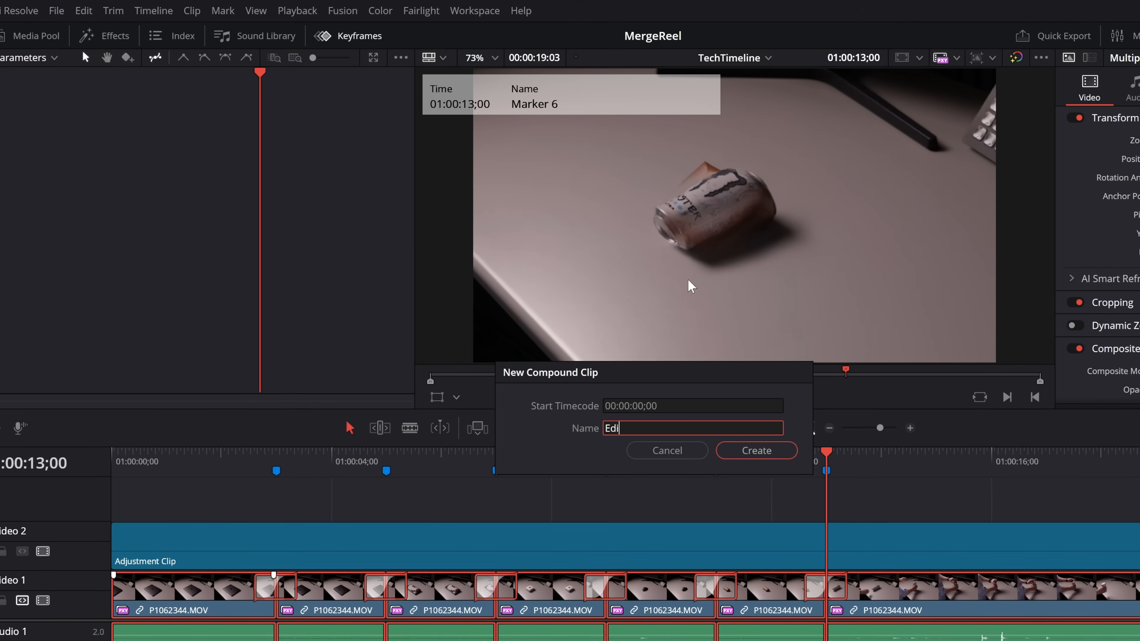
pyautogui.click(755, 451)
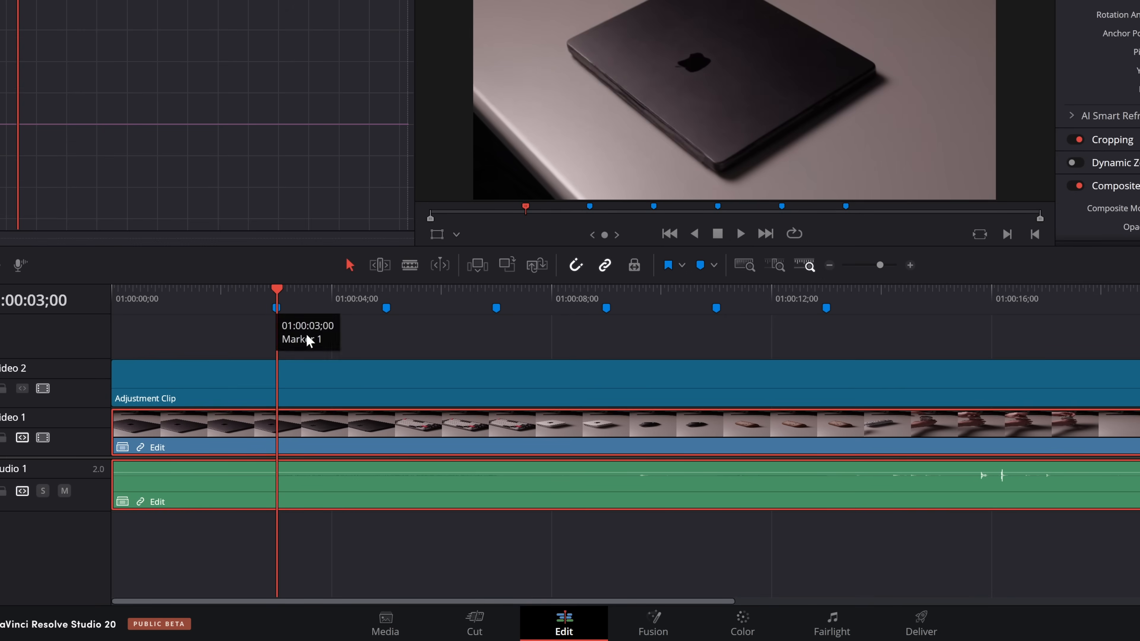
pyautogui.moveTo(342, 351)
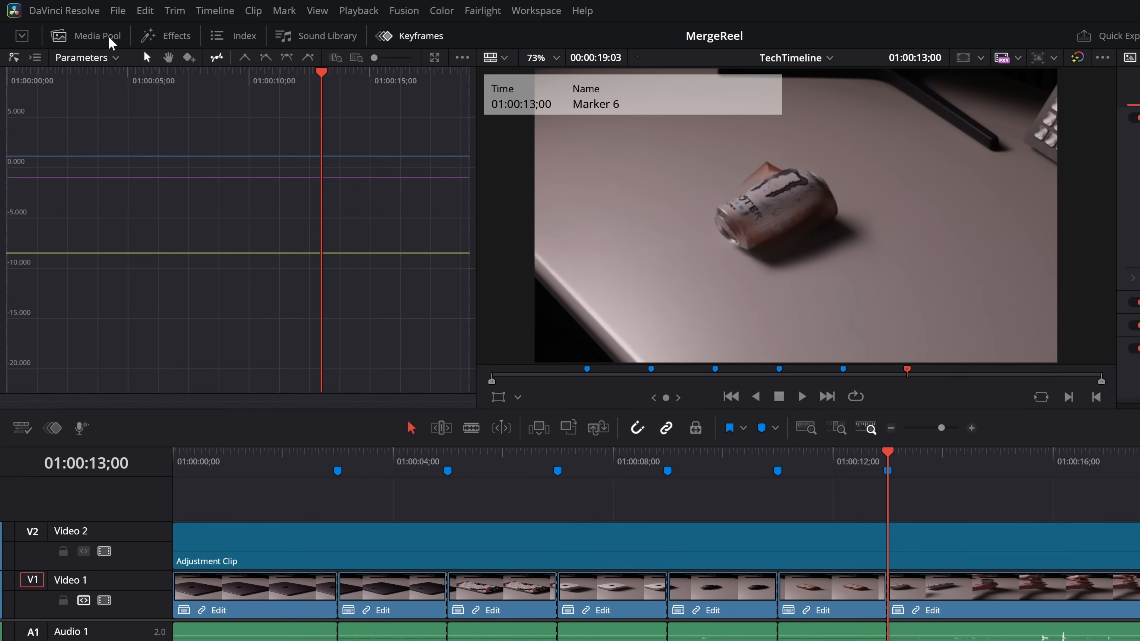
# Add a Camera Shake transition to an Edit cut and reduce its refraction values.
pyautogui.click(175, 35)
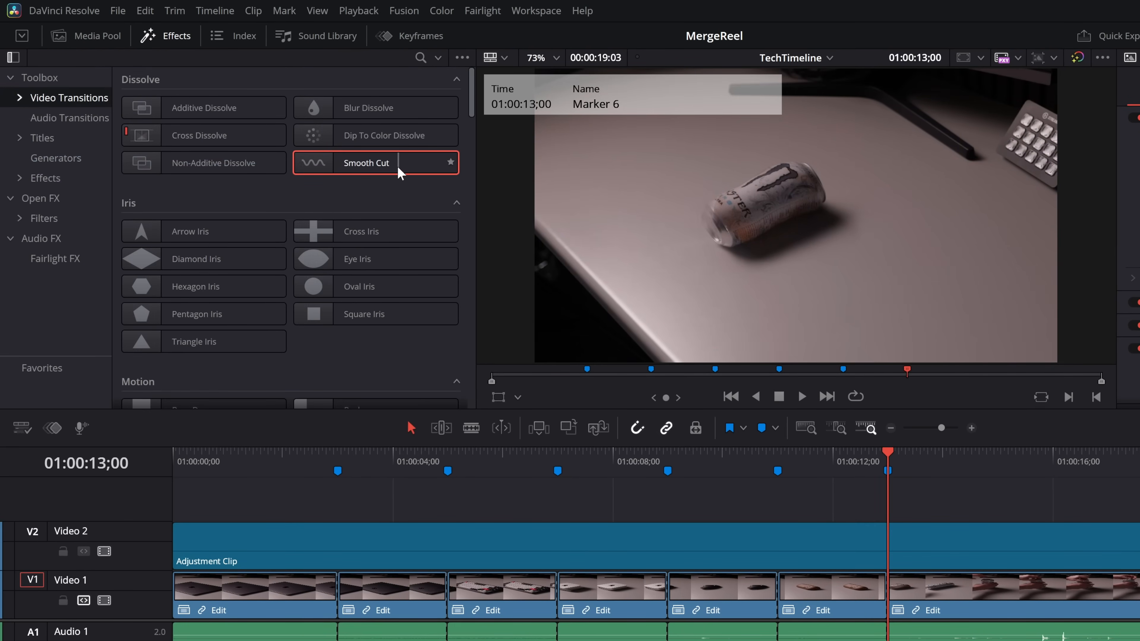
pyautogui.scroll(-3)
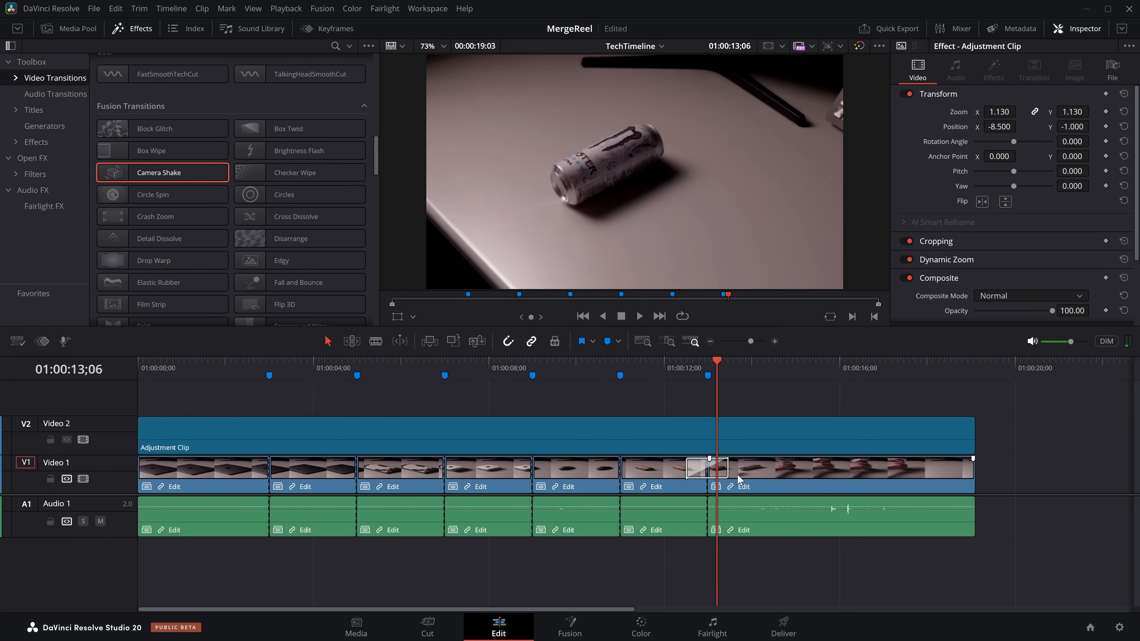
pyautogui.click(707, 469)
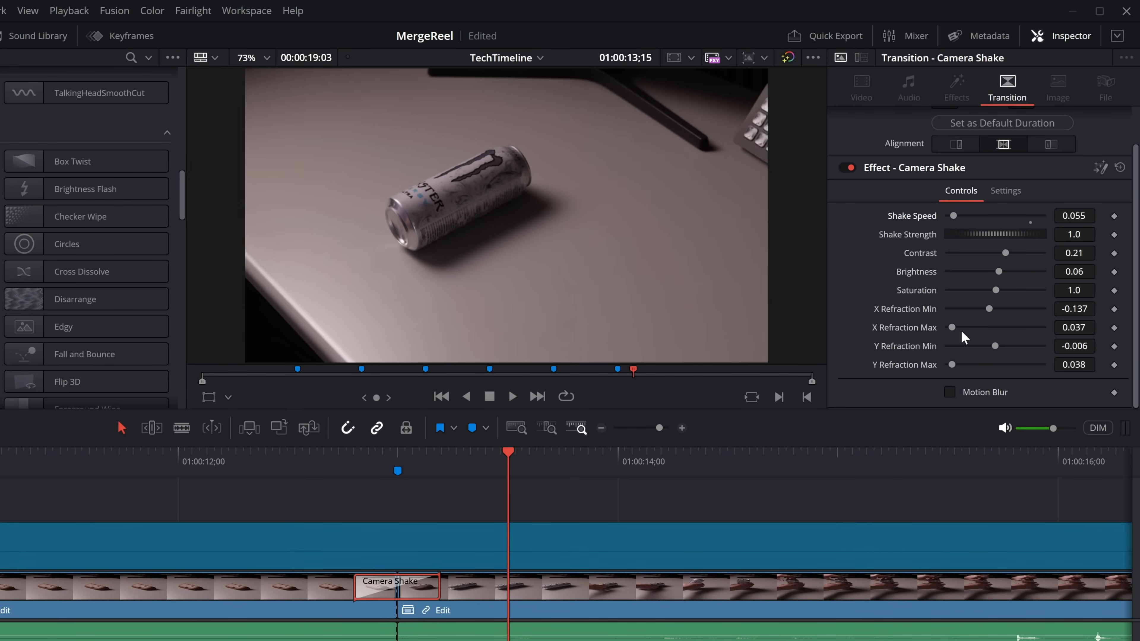
pyautogui.doubleClick(1074, 308)
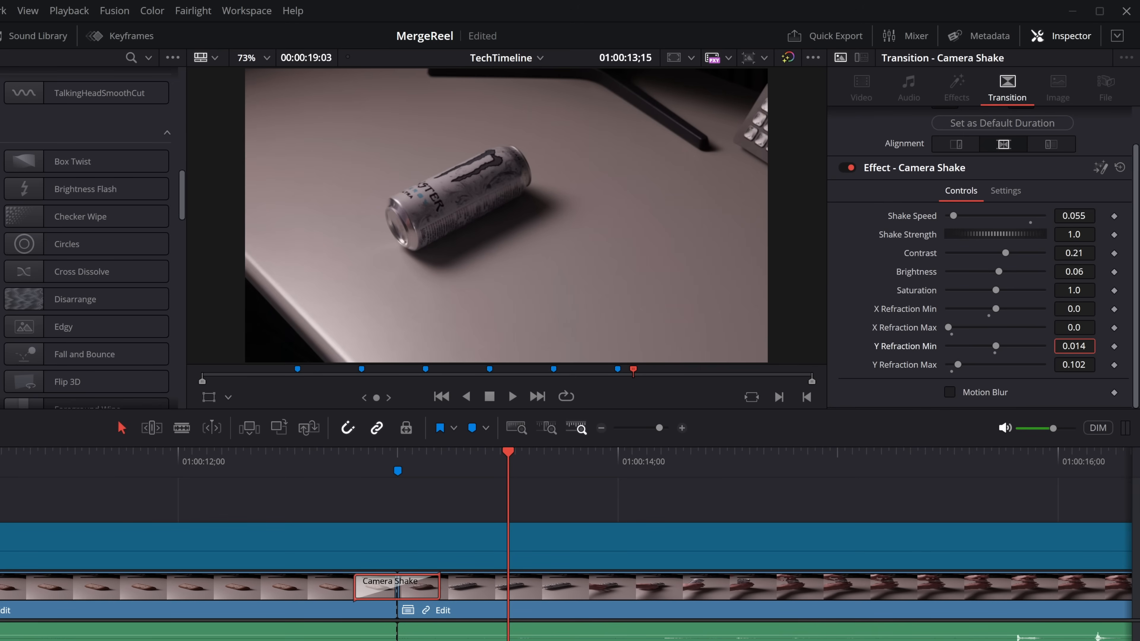
pyautogui.click(340, 452)
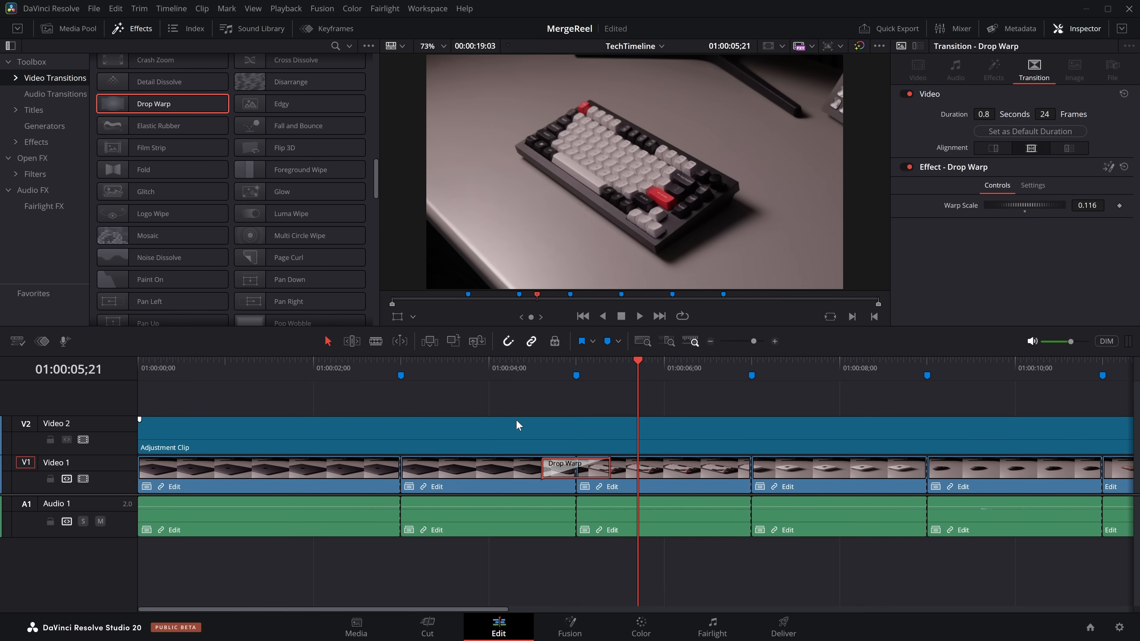
# Select the adjustment clip and search the Open FX library for 'cam' to find Camera Shake.
pyautogui.click(392, 437)
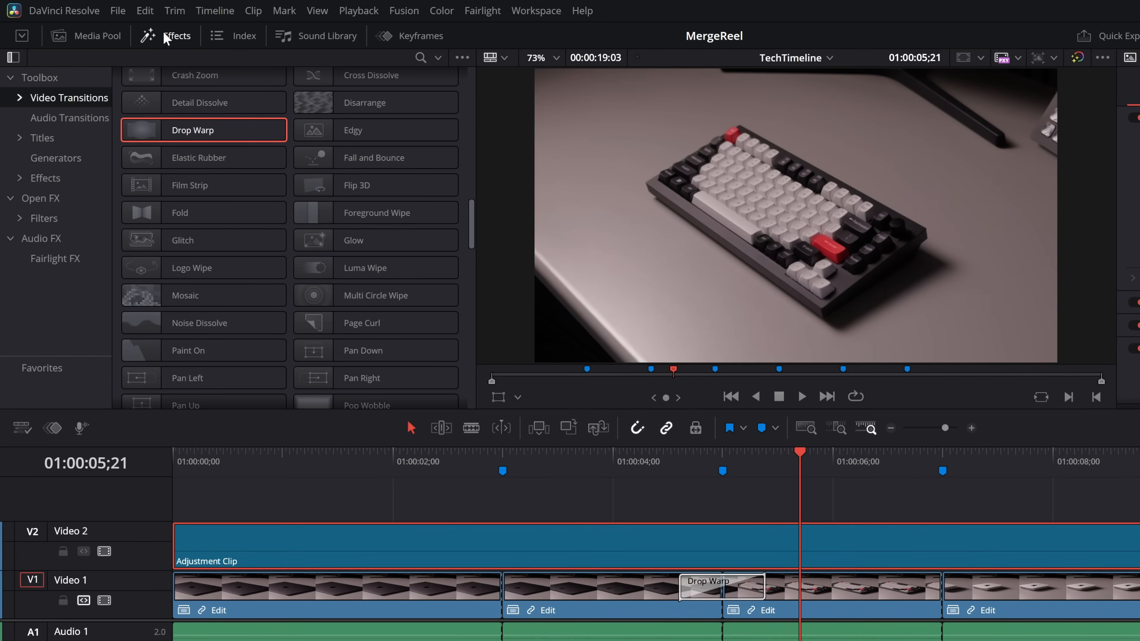
pyautogui.click(41, 197)
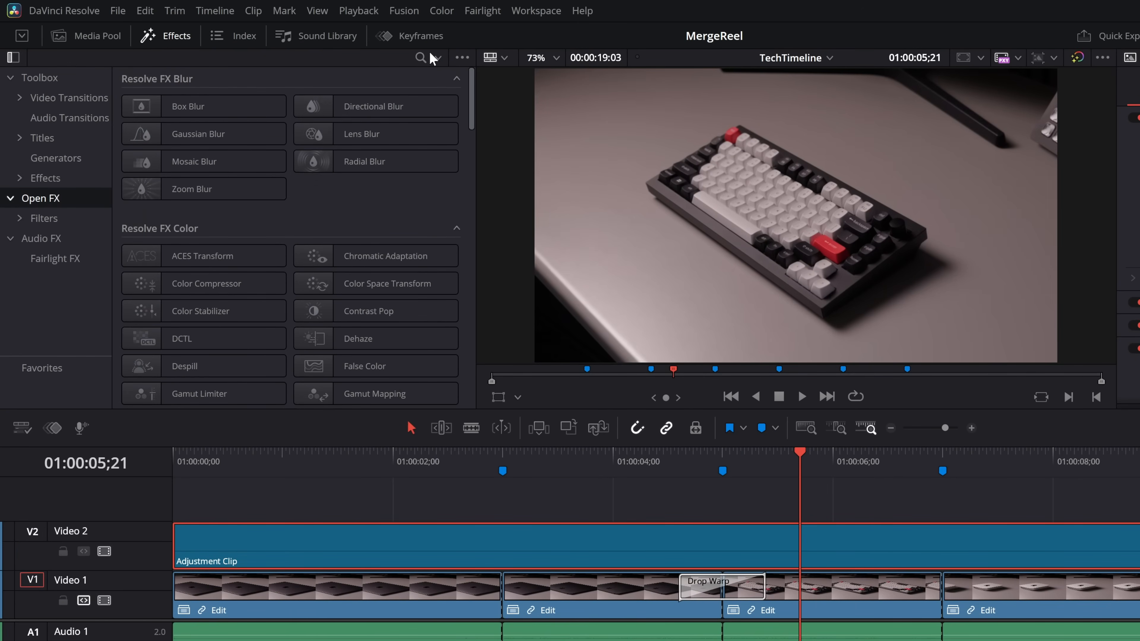
pyautogui.write('cam')
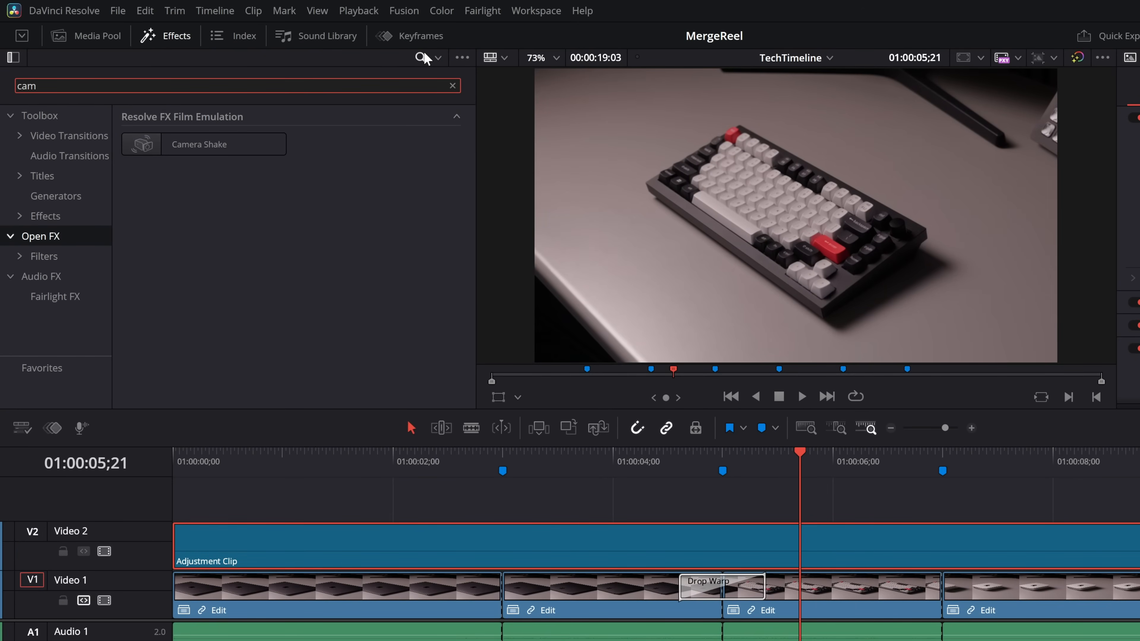